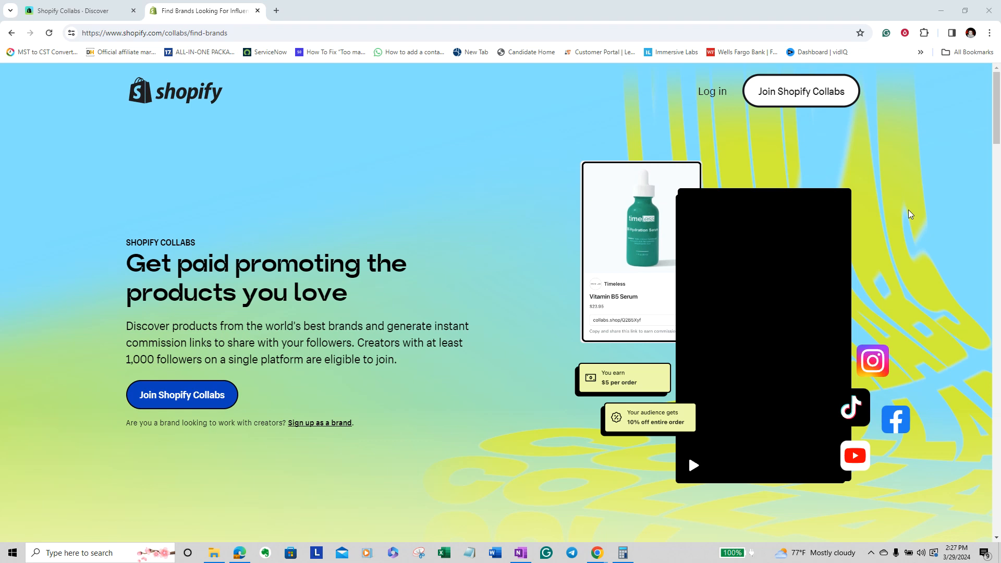
mouse_move(152, 368)
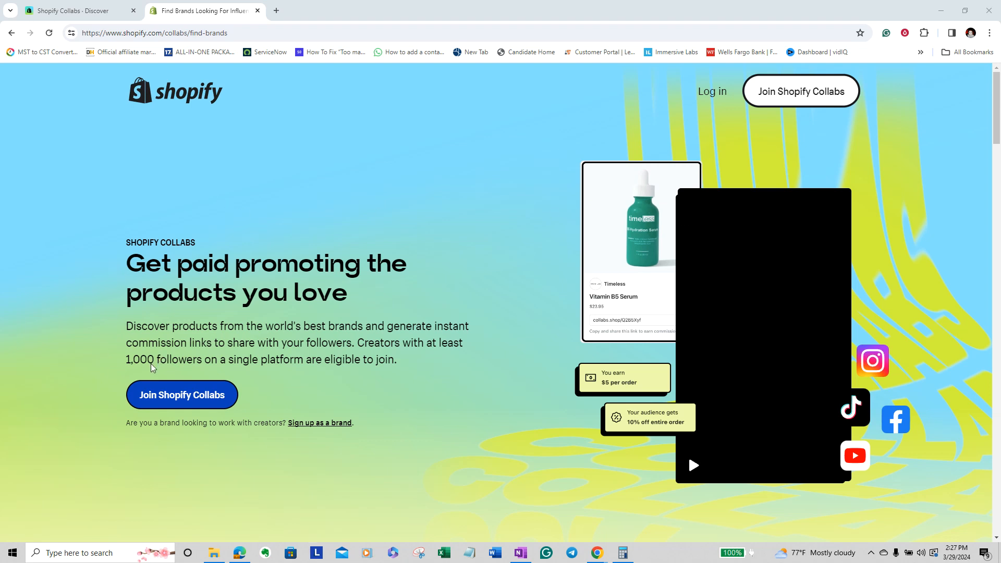
mouse_move(289, 376)
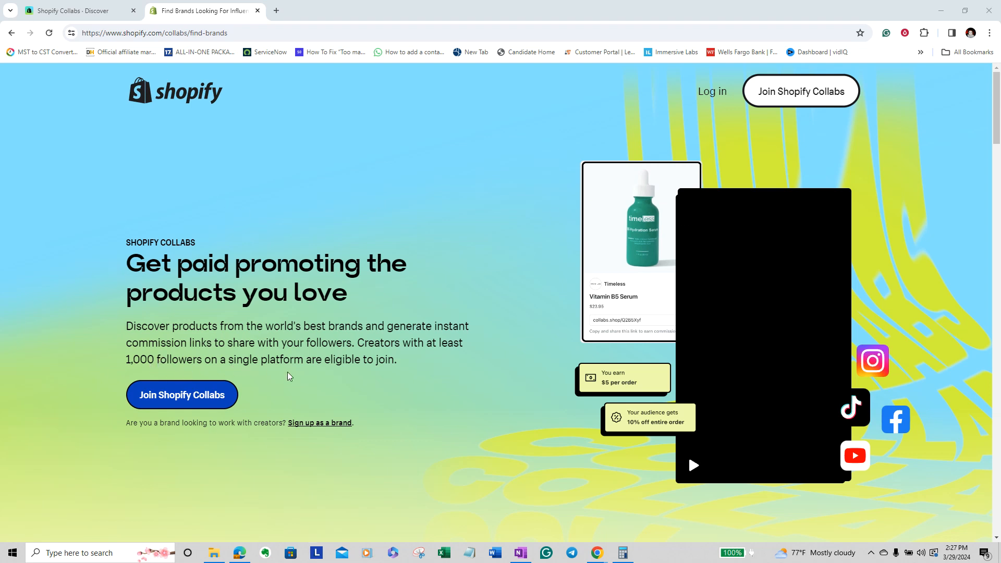
mouse_move(422, 376)
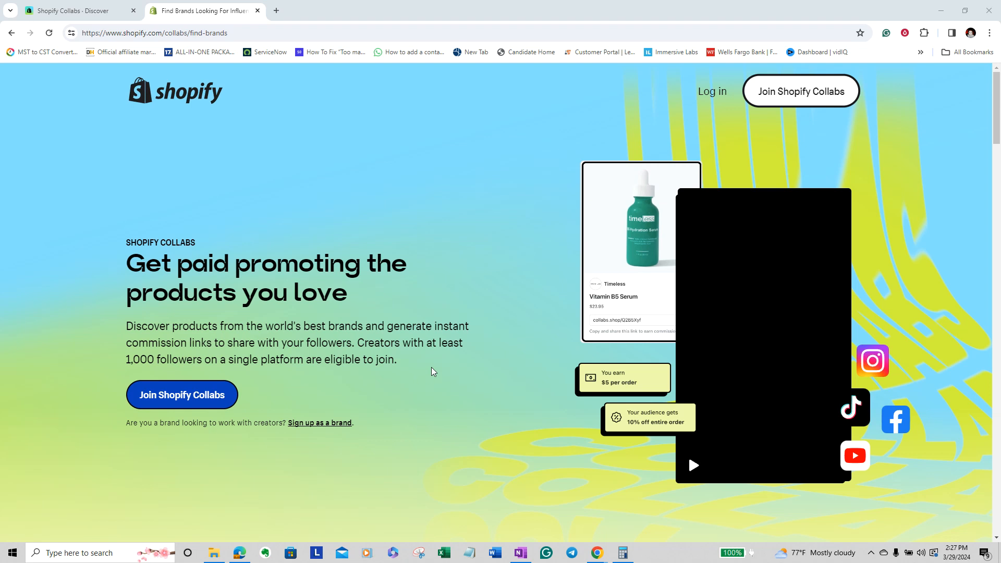
mouse_move(426, 371)
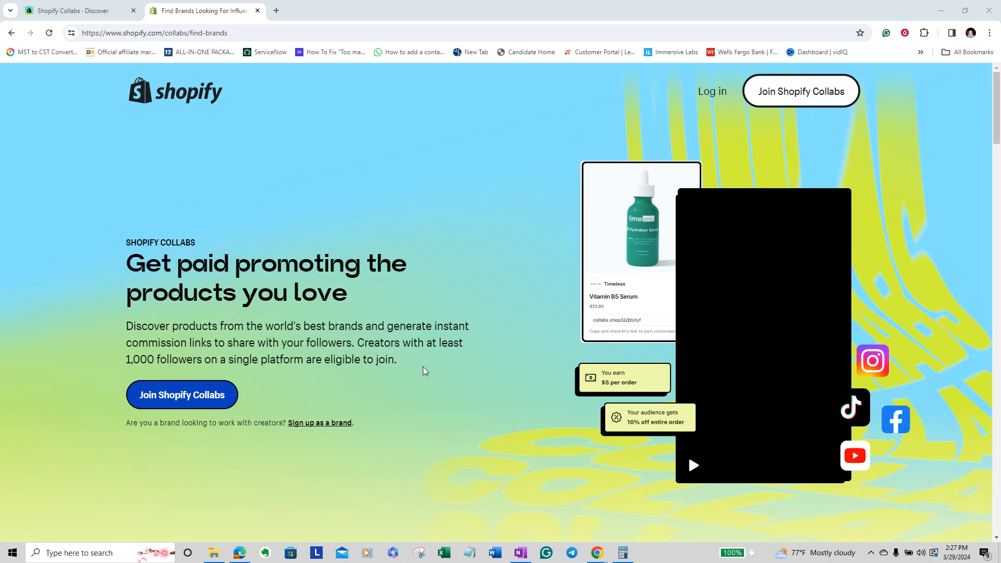
Scroll through the current Shopify Collabs page to review its content.
scroll(down, 3)
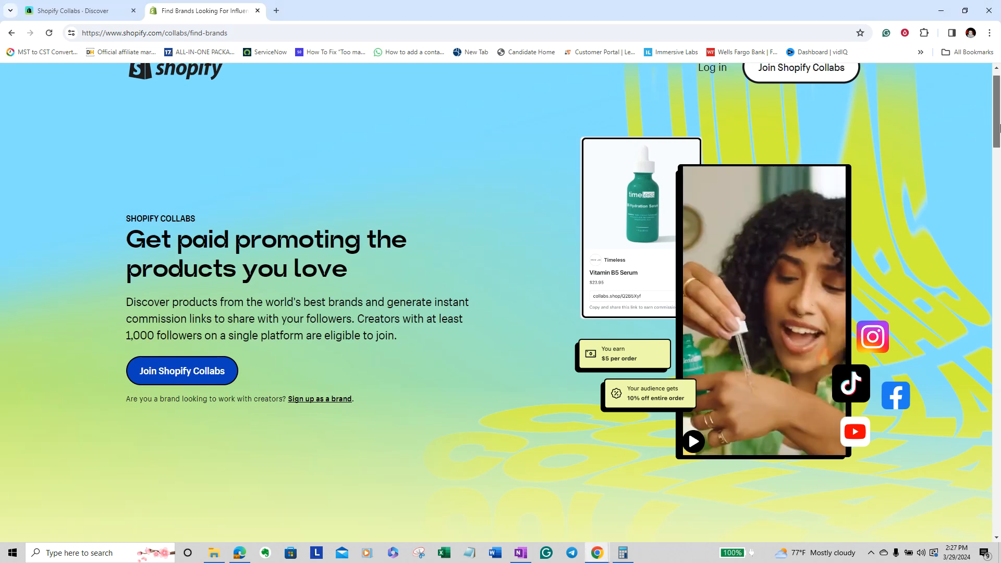
scroll(down, 3)
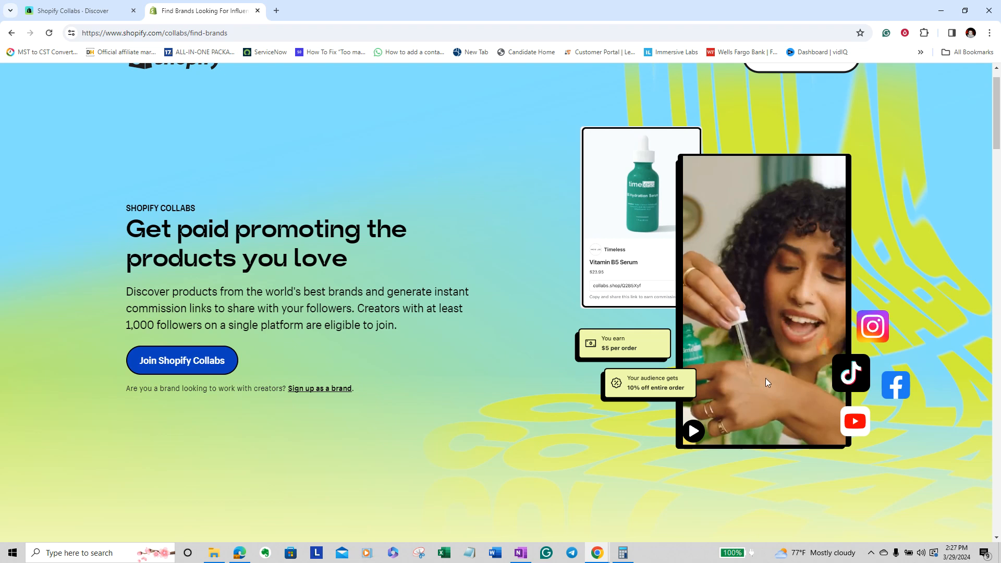
mouse_move(715, 357)
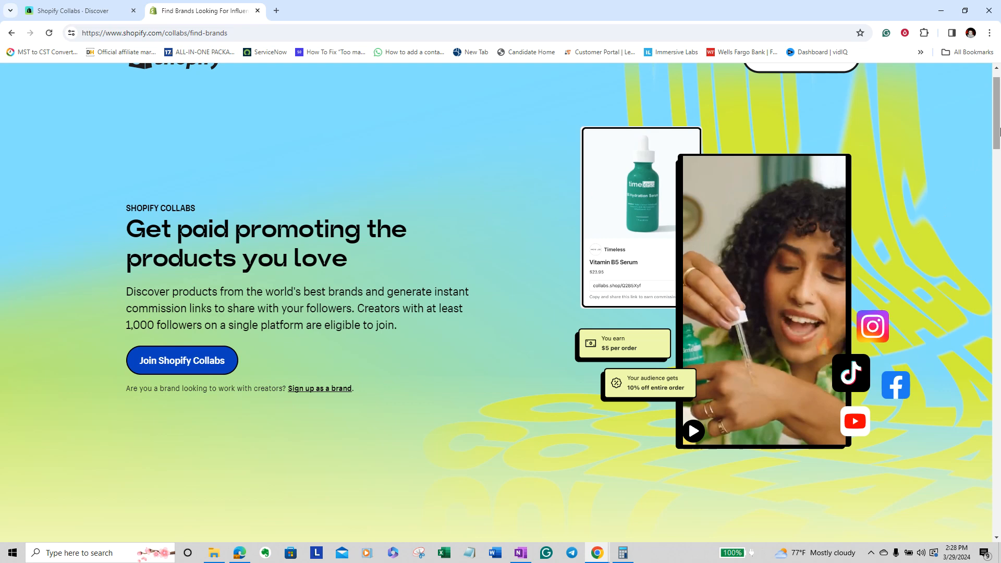
scroll(down, 3)
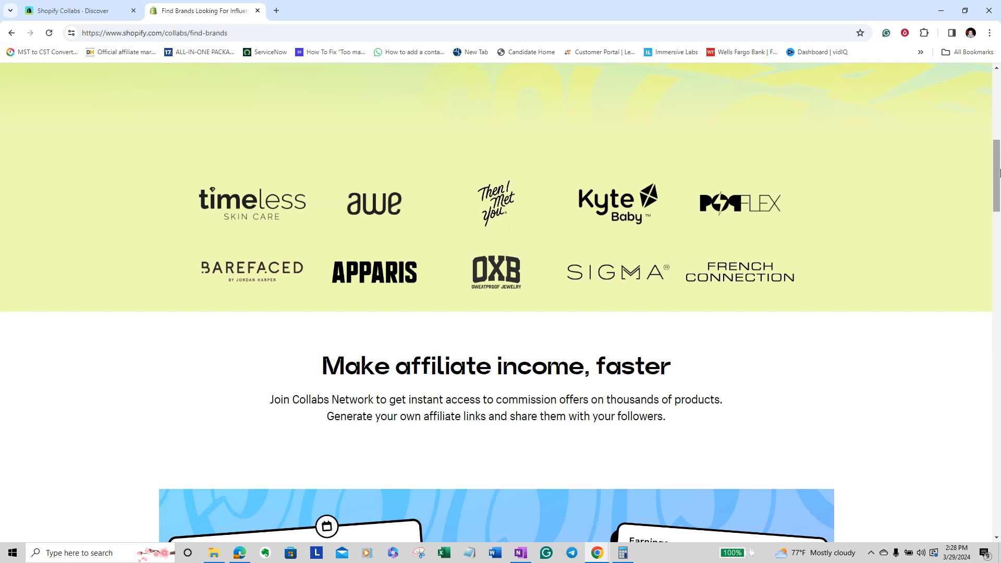
scroll(down, 3)
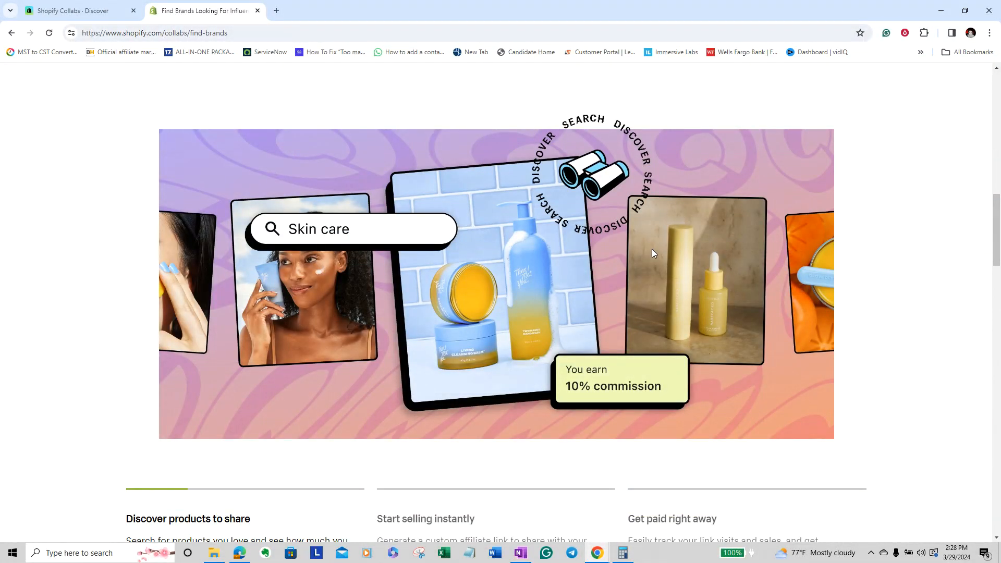
scroll(up, 3)
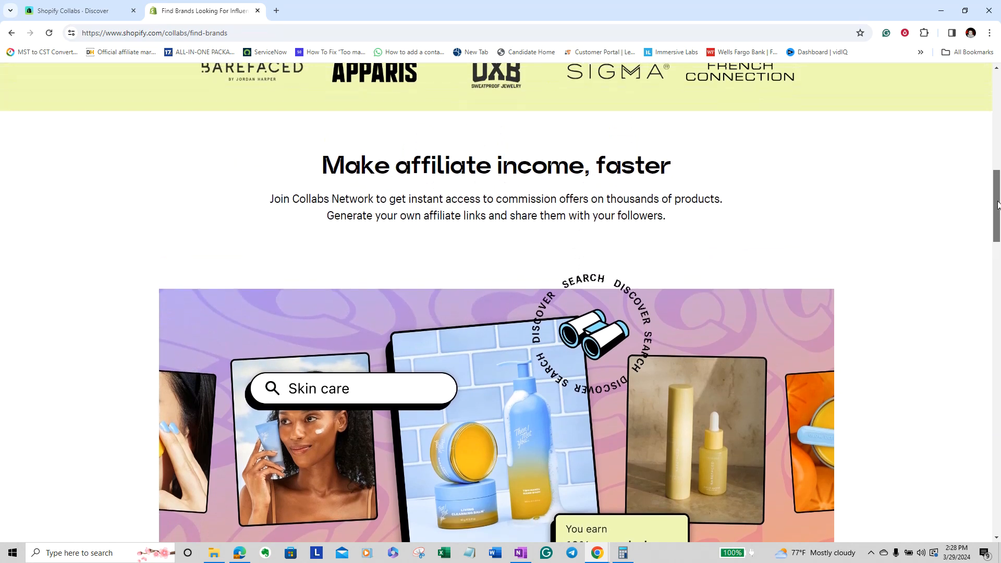
scroll(up, 3)
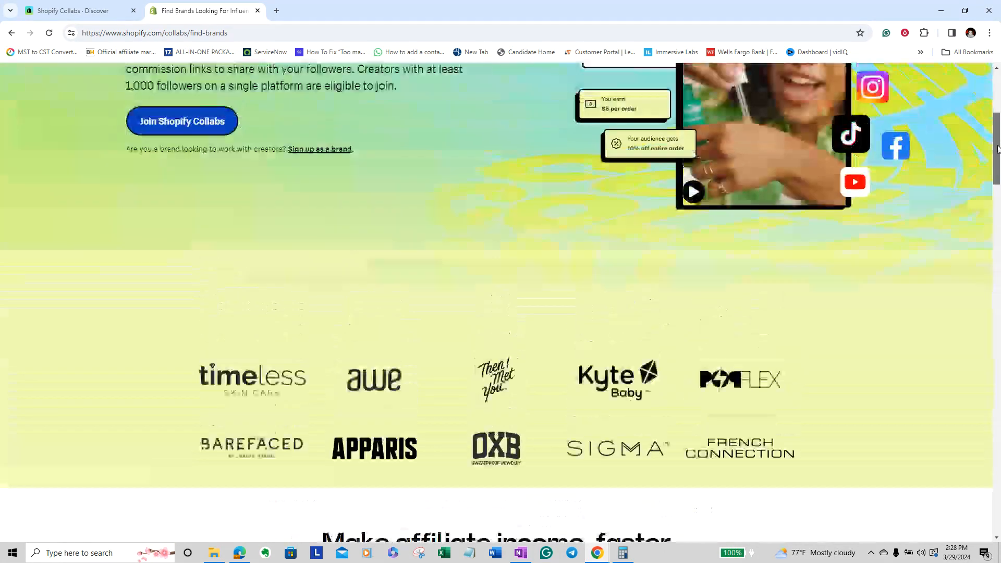
scroll(down, 3)
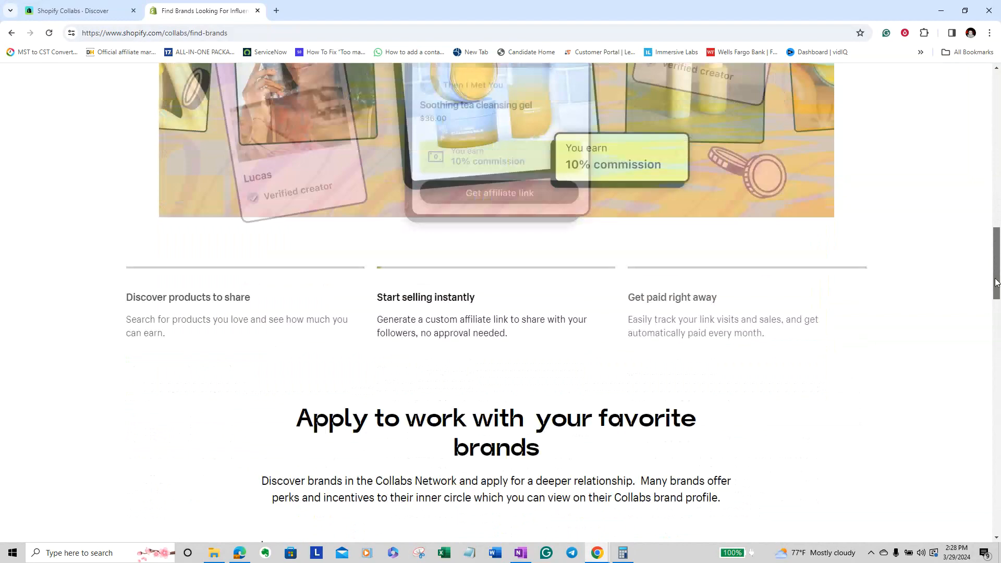
scroll(down, 3)
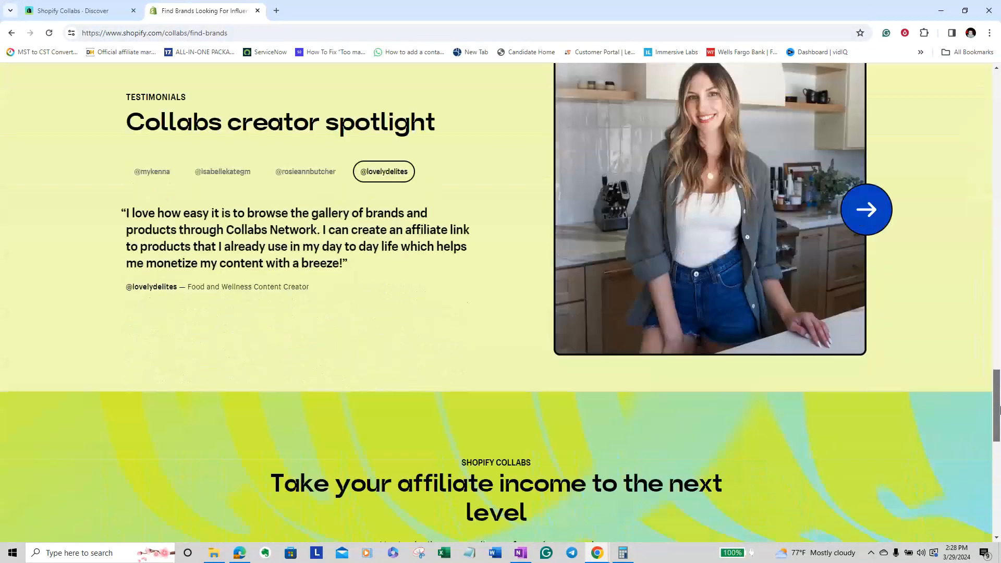
scroll(up, 3)
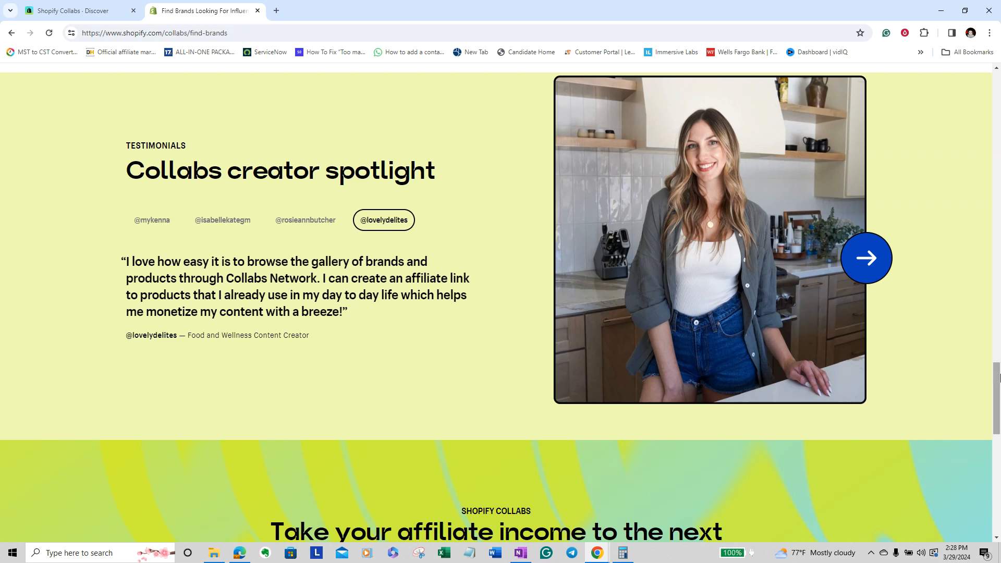
scroll(down, 3)
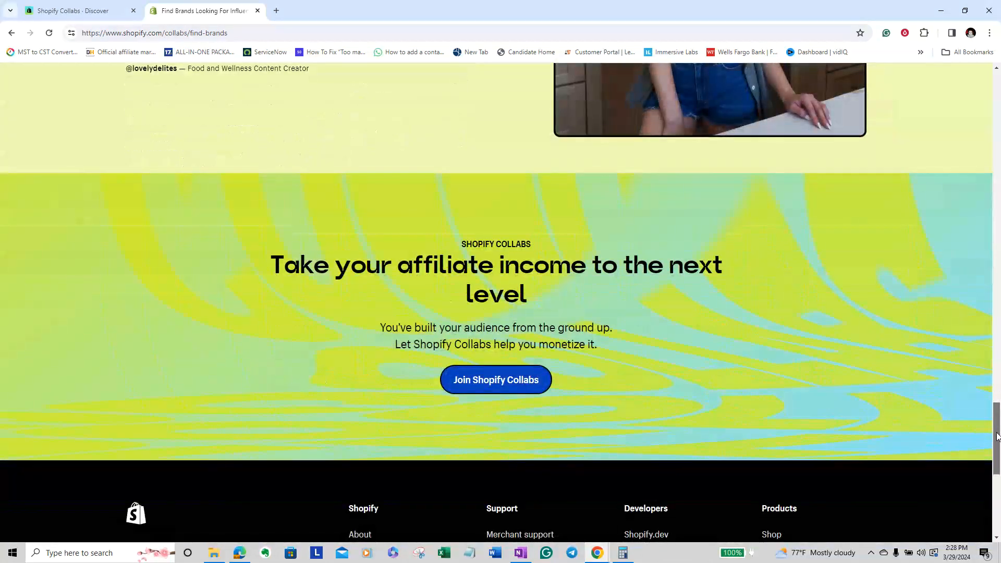
scroll(down, 3)
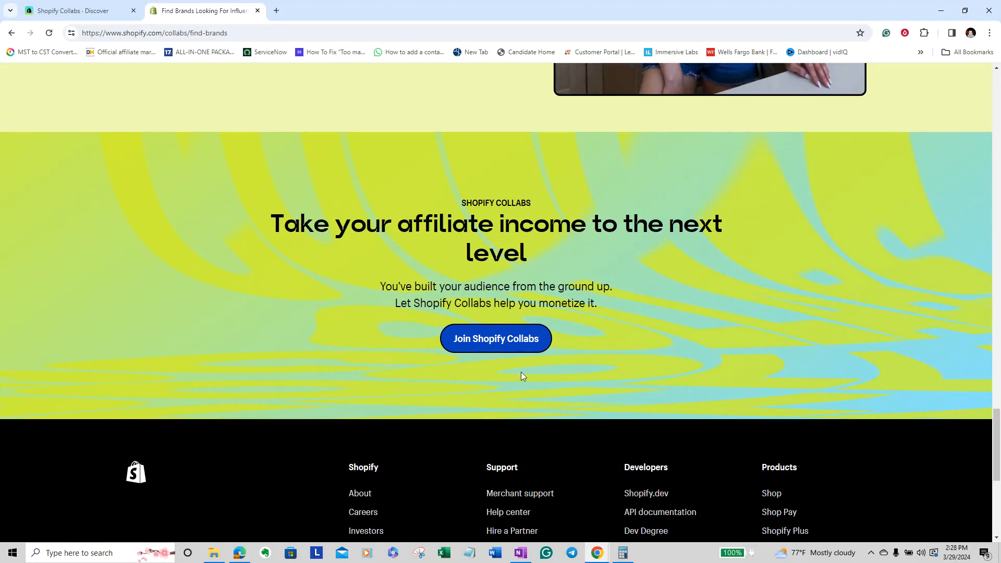
mouse_move(495, 338)
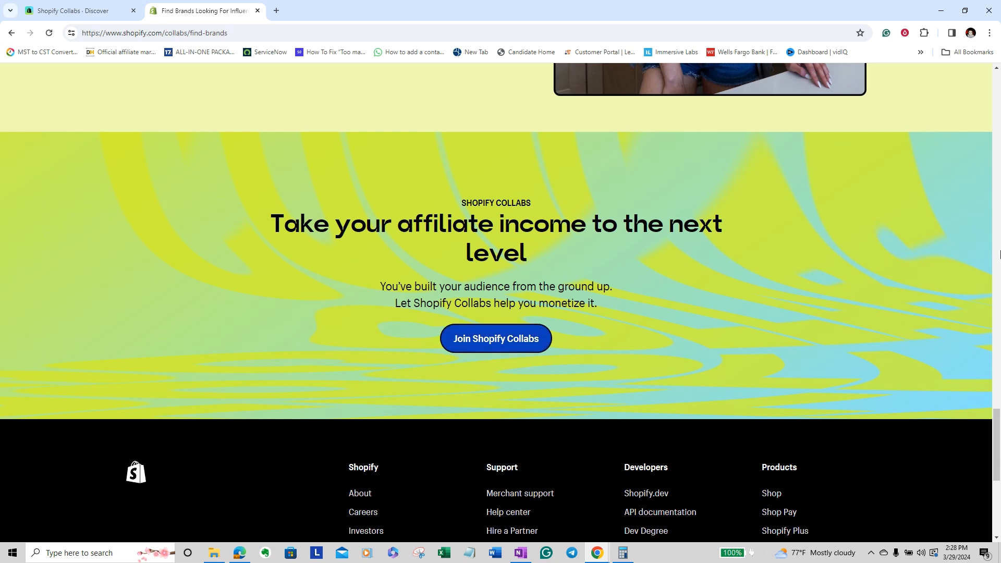
scroll(down, 3)
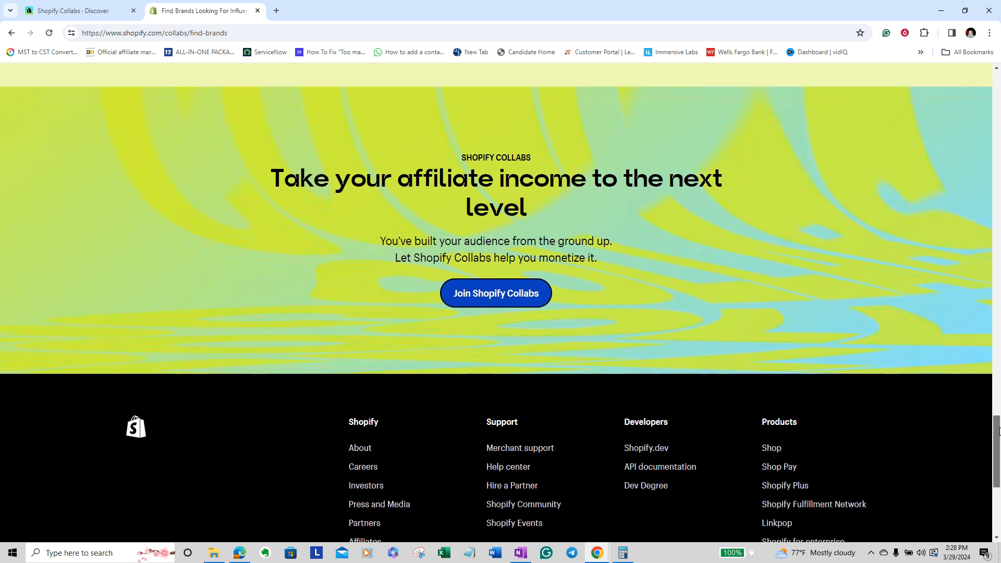
scroll(up, 3)
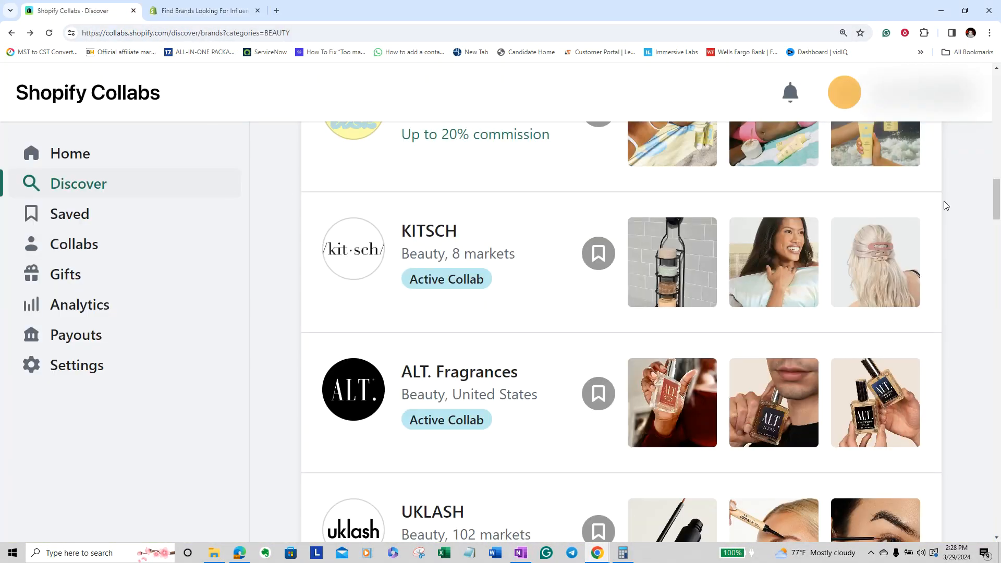
scroll(up, 3)
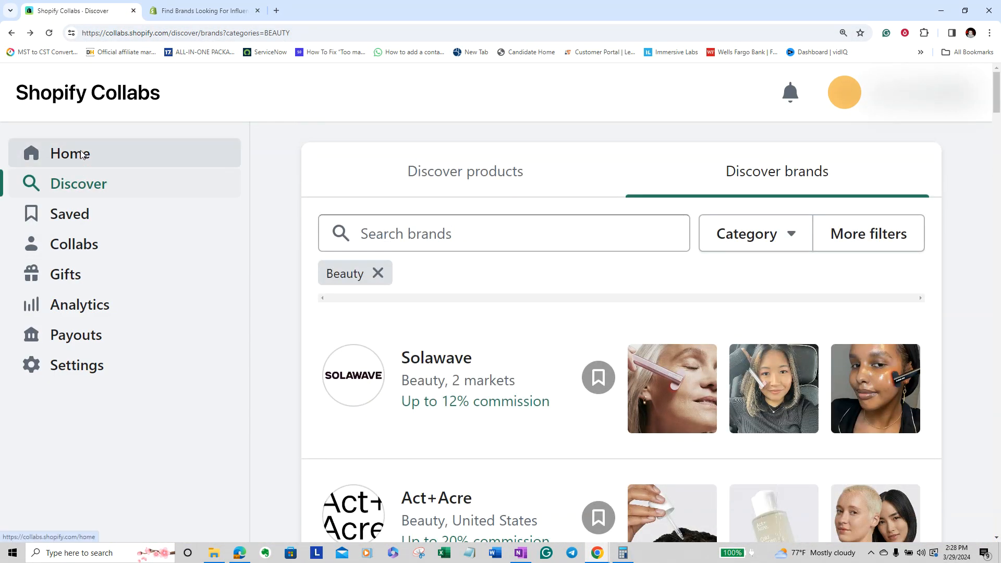
Go to the Home dashboard and scroll to the Discover brands by category section.
click(70, 154)
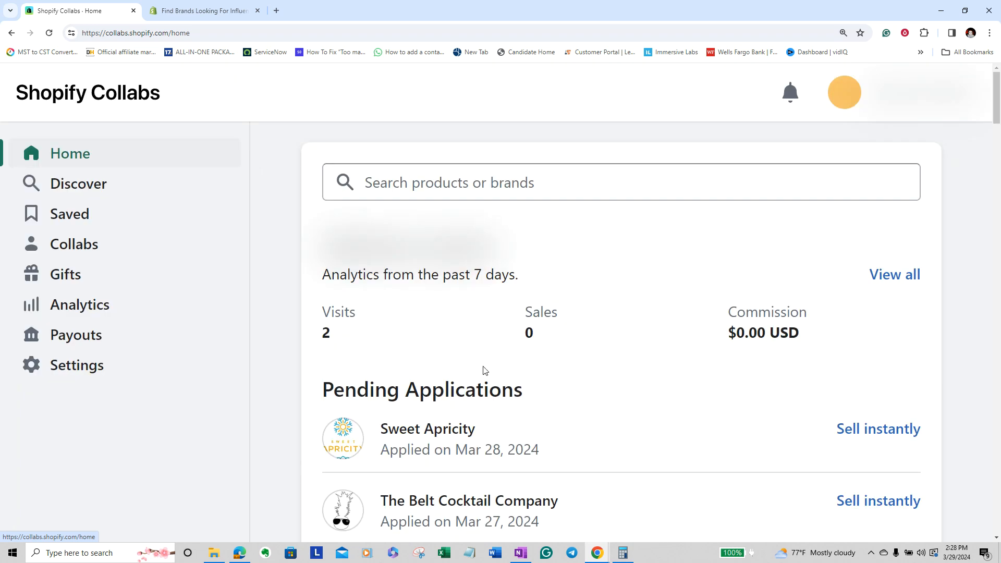
scroll(down, 3)
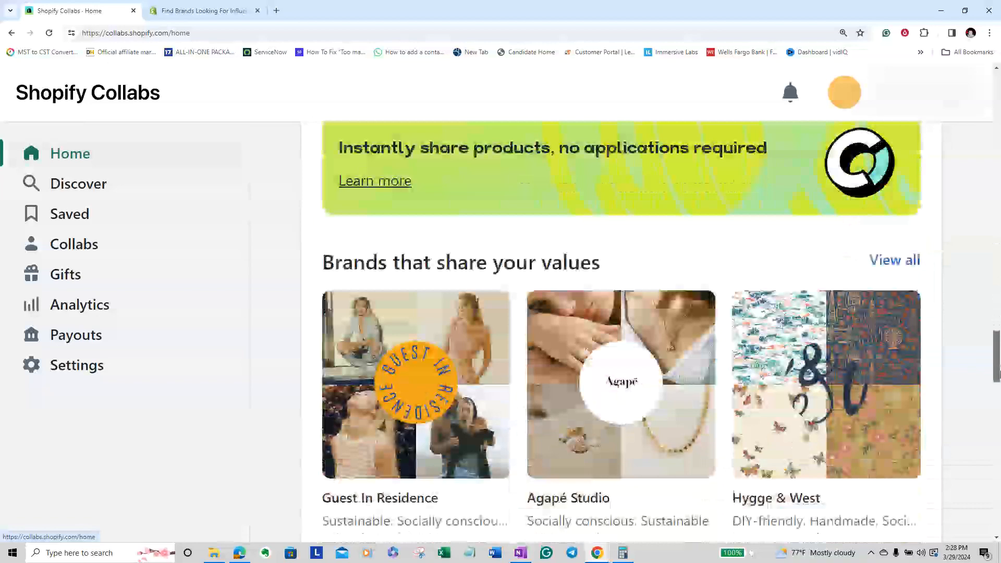
scroll(down, 3)
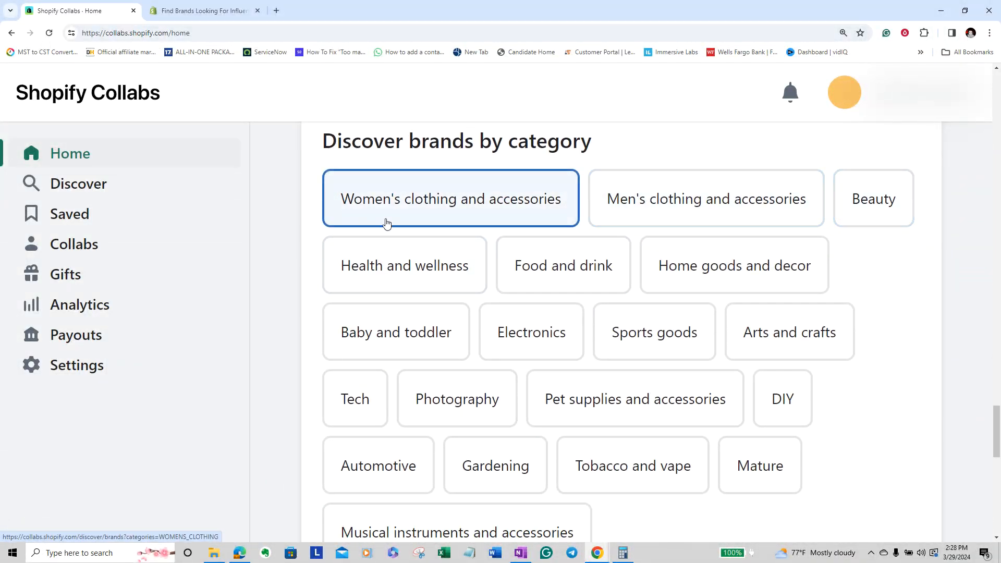
Browse the beauty brand results from the category list.
click(873, 198)
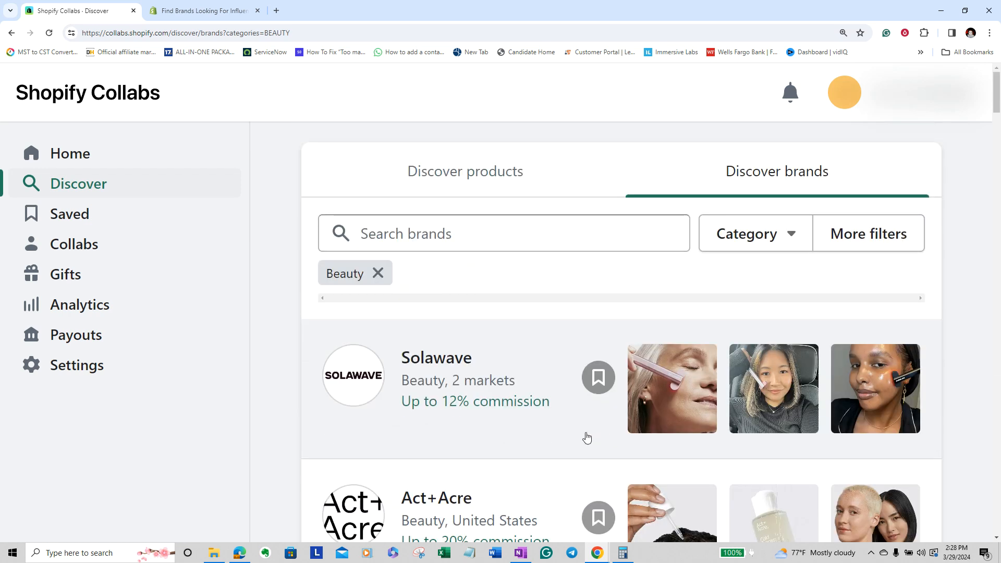
scroll(down, 3)
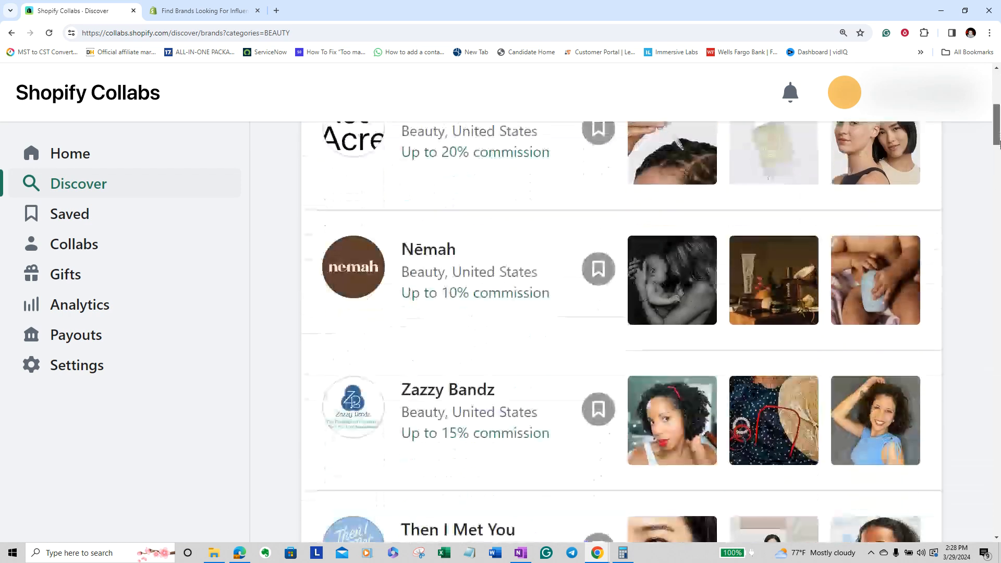
scroll(down, 3)
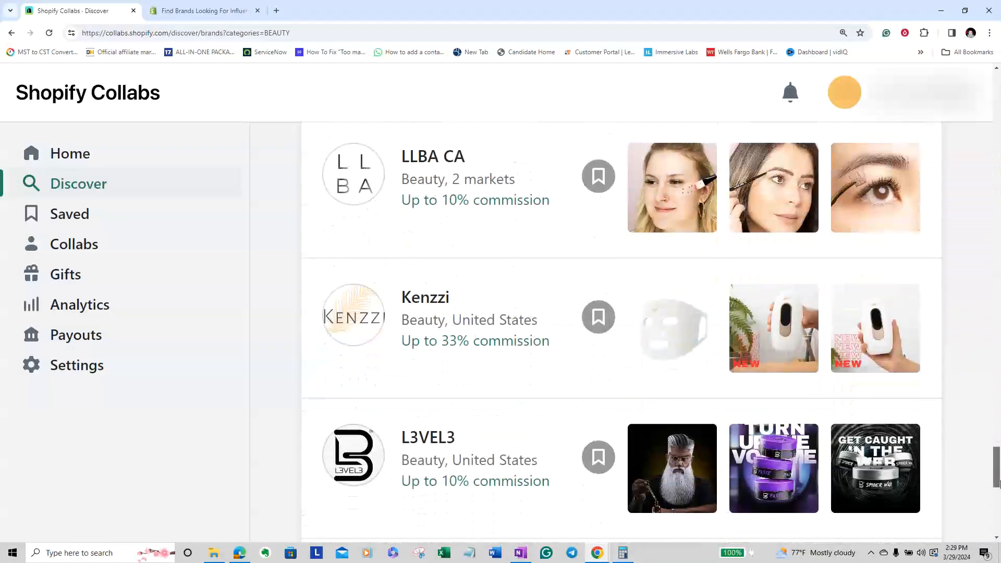
scroll(down, 3)
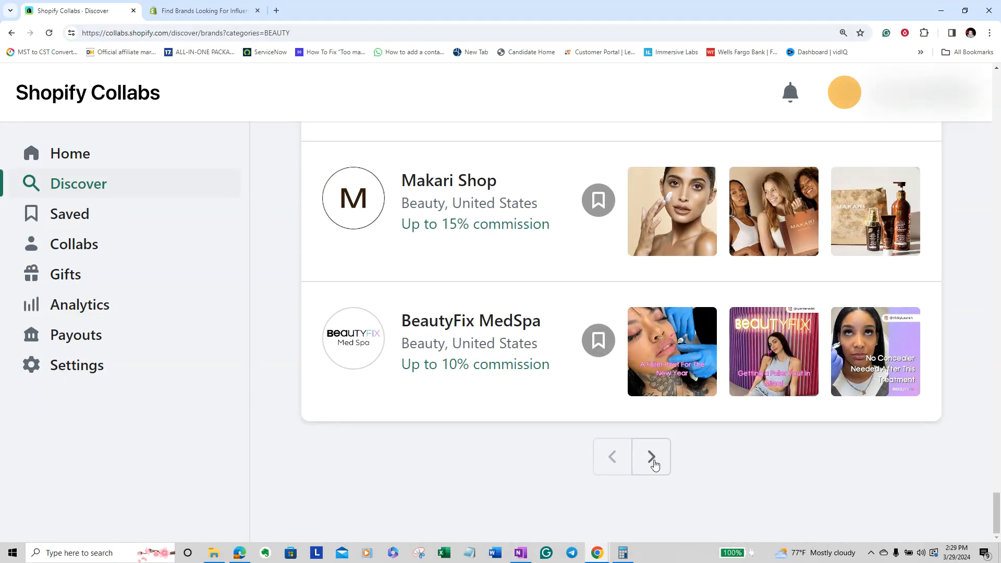
mouse_move(992, 489)
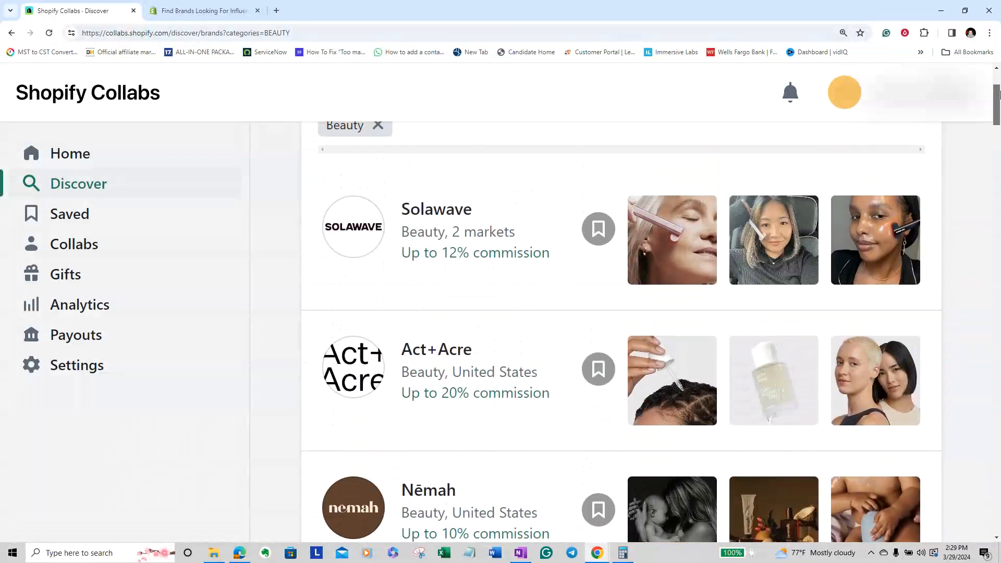
scroll(up, 3)
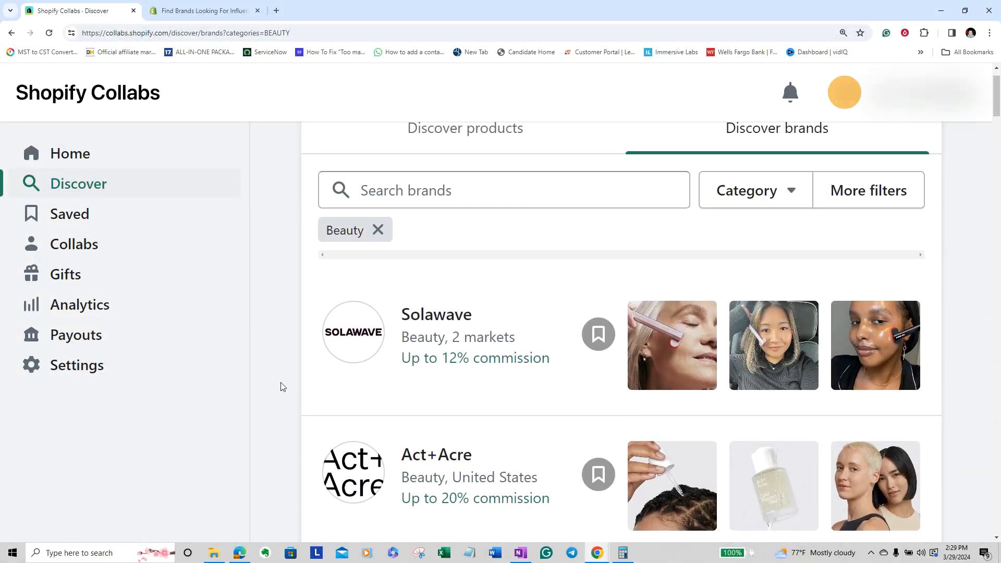
mouse_move(554, 379)
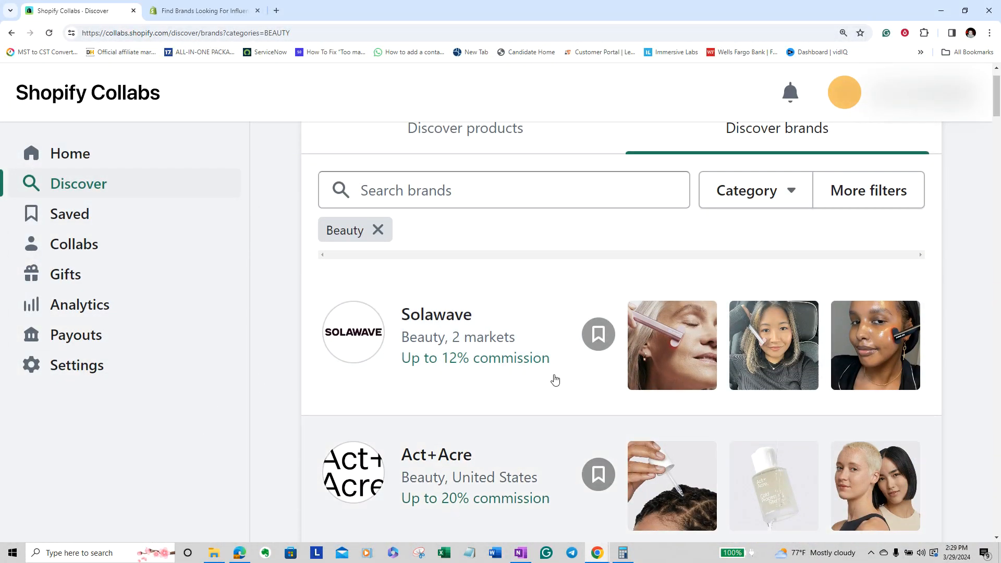
mouse_move(6, 262)
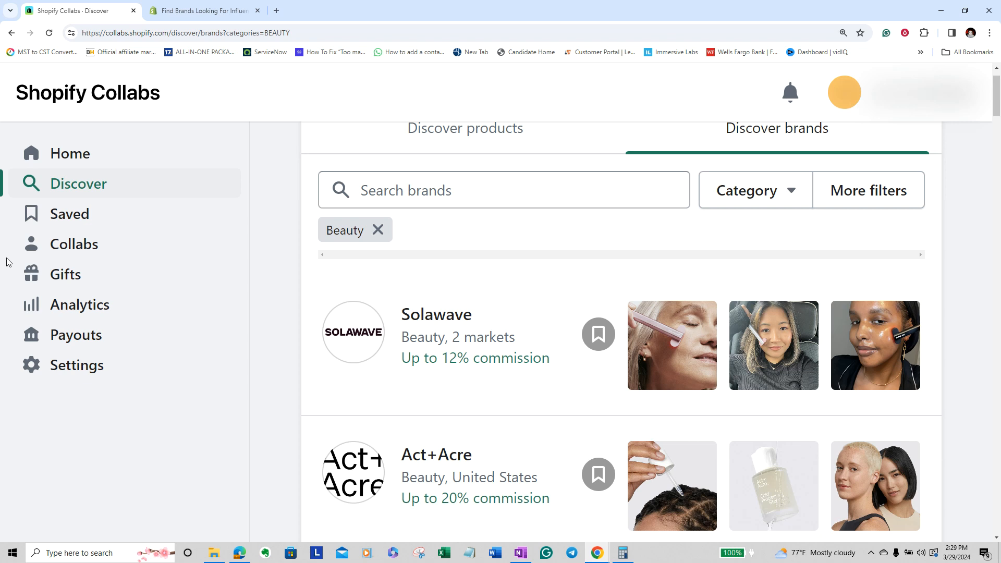
mouse_move(28, 476)
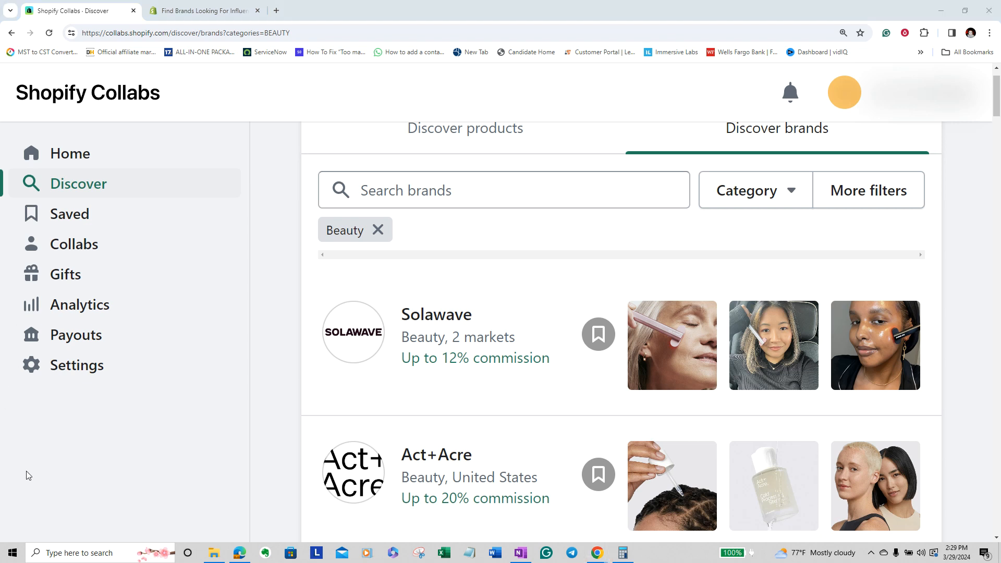
mouse_move(90, 525)
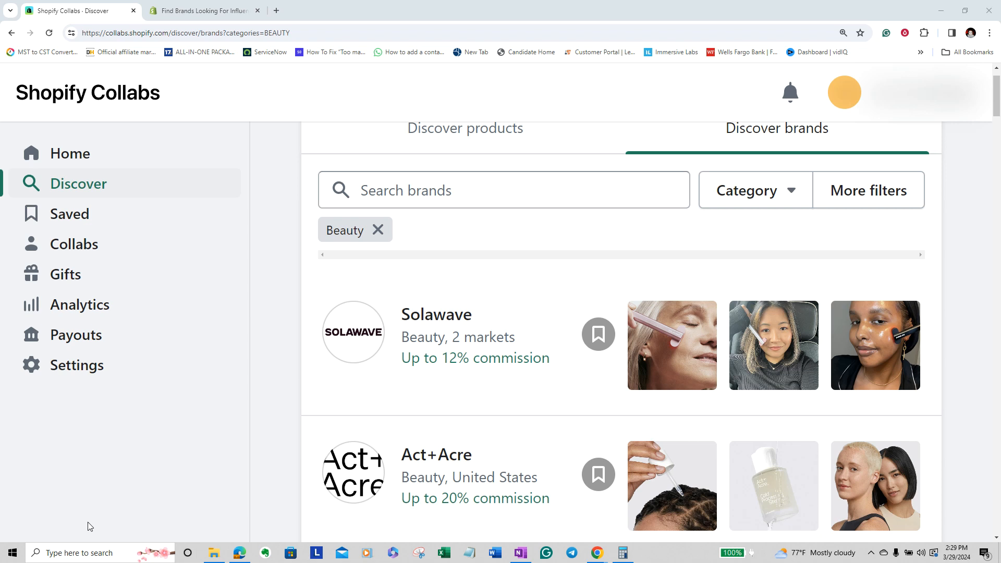
mouse_move(170, 416)
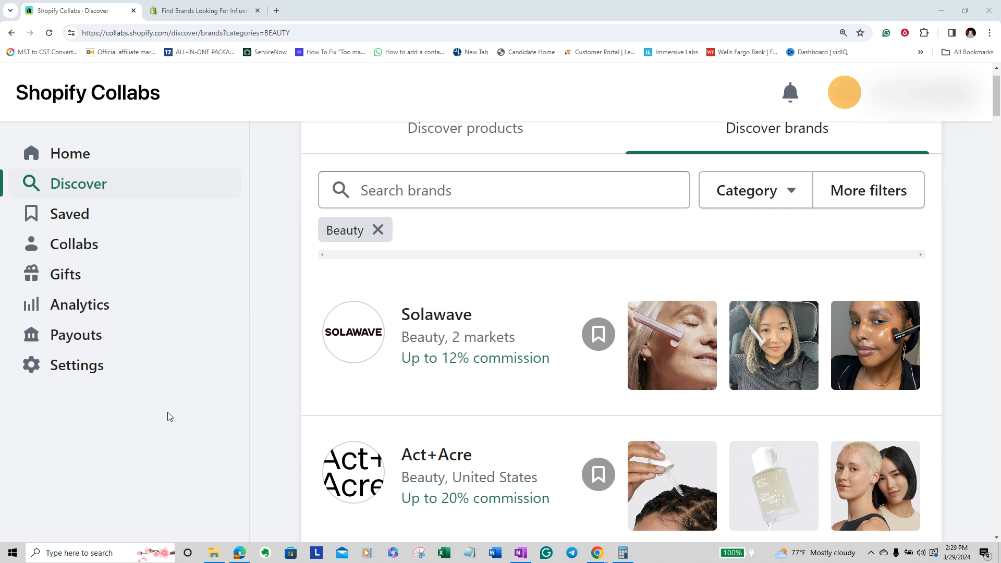
mouse_move(166, 402)
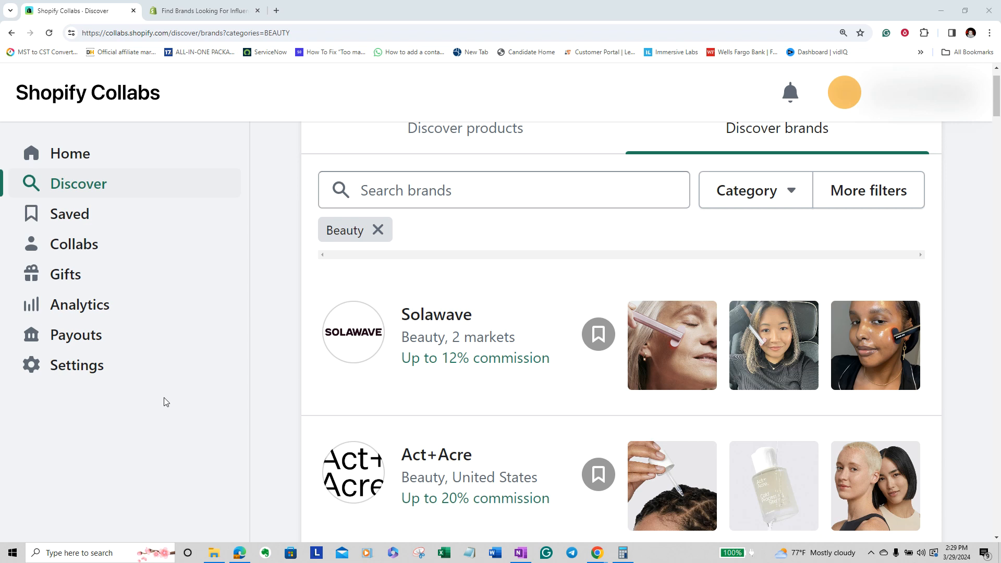
mouse_move(182, 306)
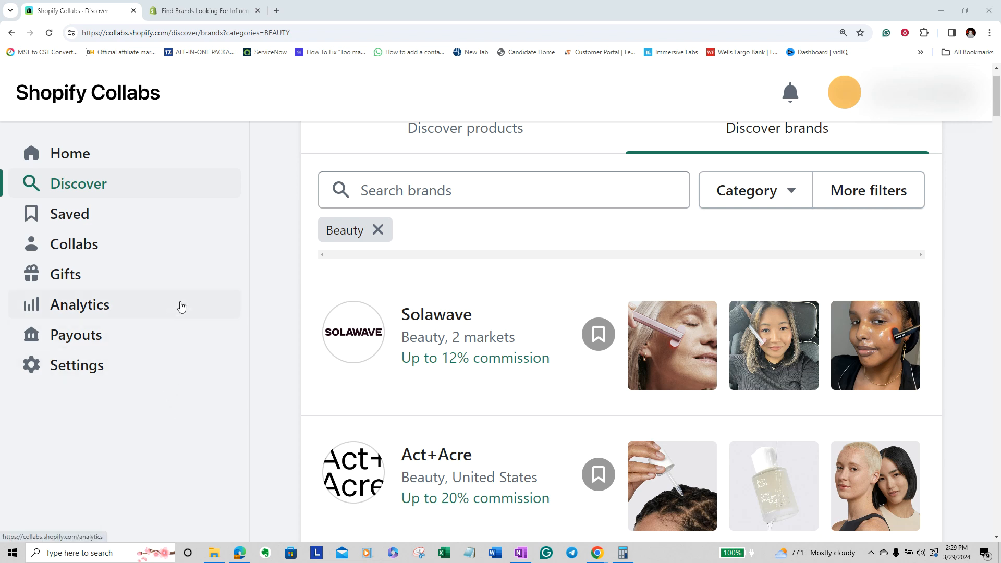
mouse_move(108, 244)
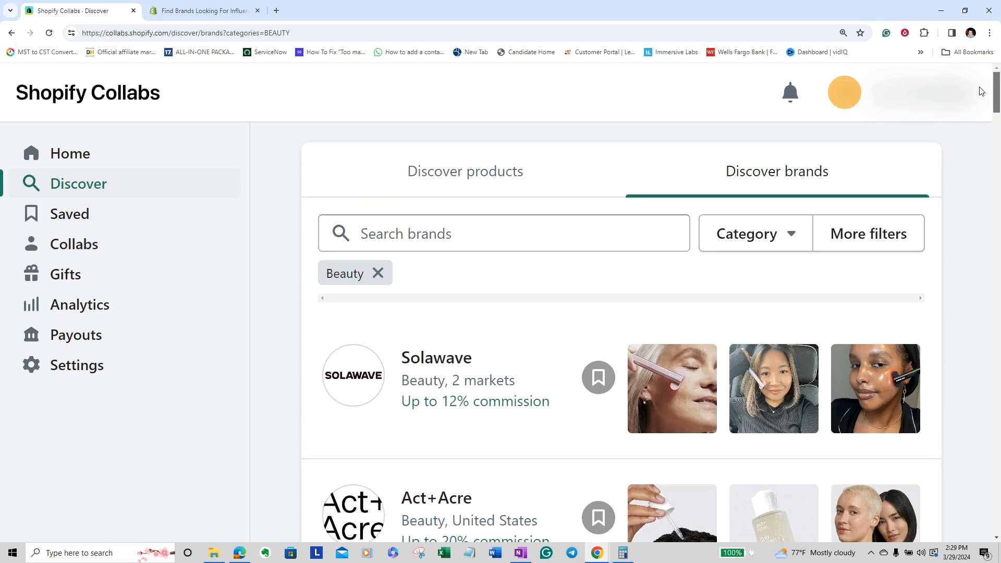
mouse_move(66, 220)
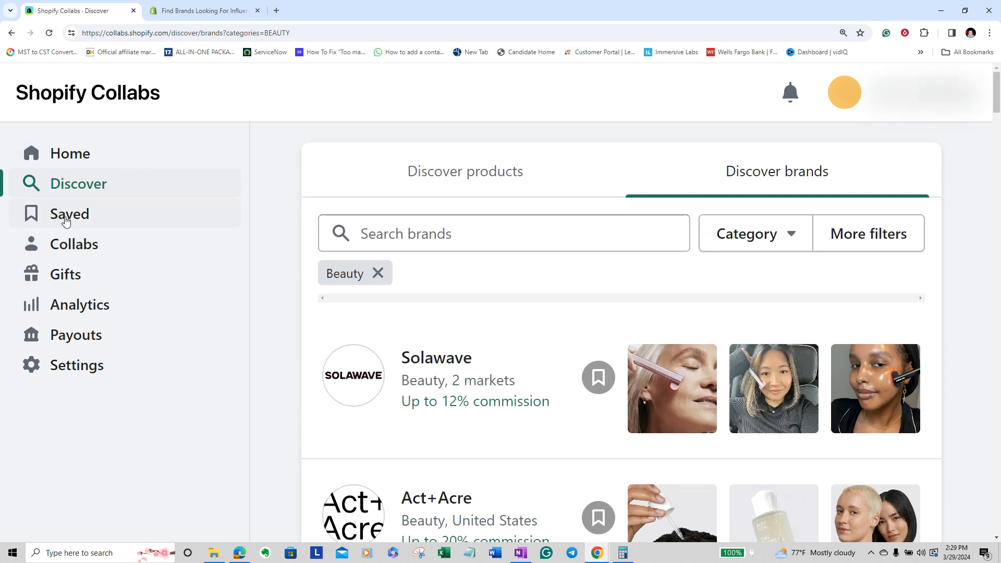
Go to the Saved page listing products with affiliate links to promote.
click(70, 212)
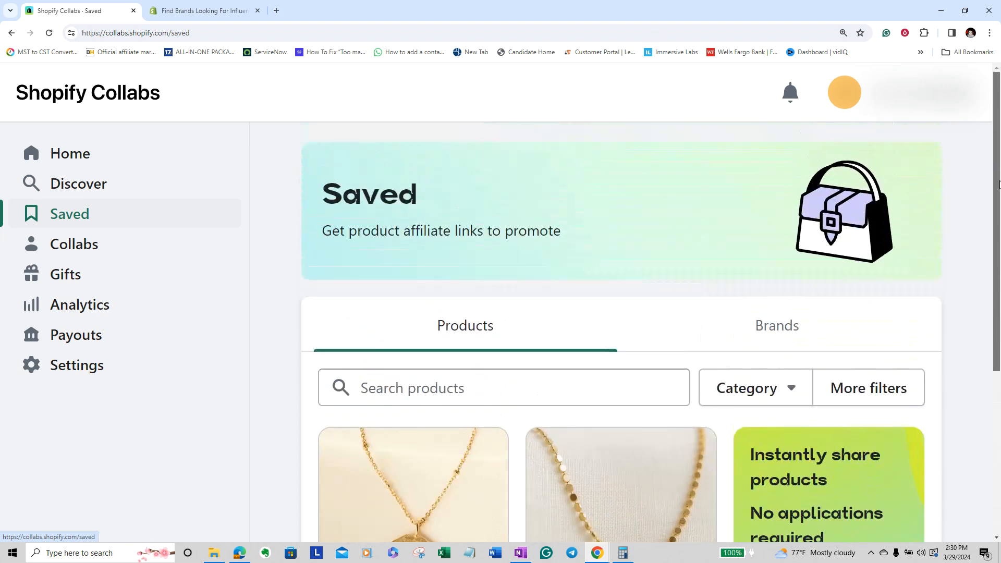
Review the Collabs Active list of partnerships like AuntyTabby's, Ghost Keyboards and Atomic Defense with commission rates.
click(73, 244)
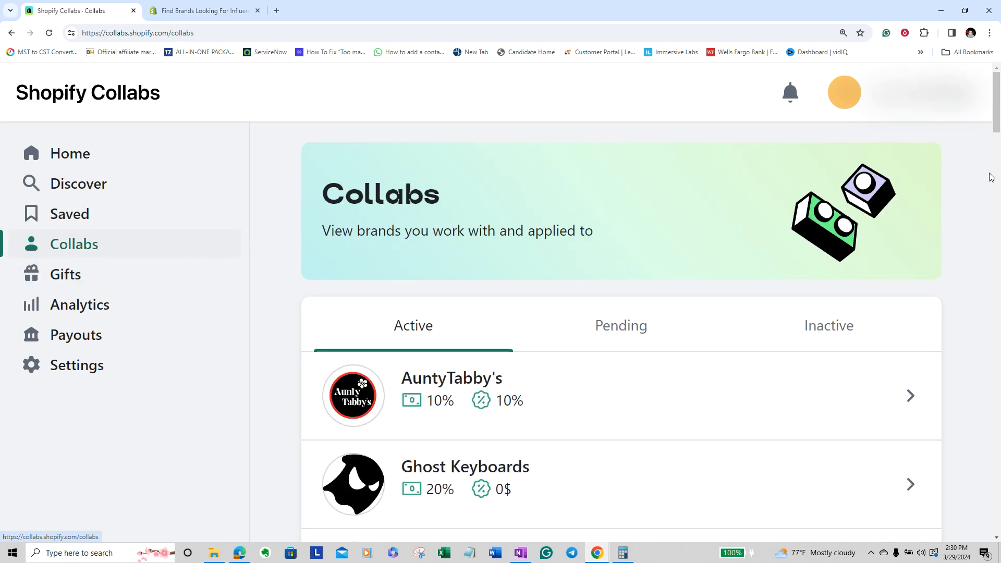
scroll(down, 3)
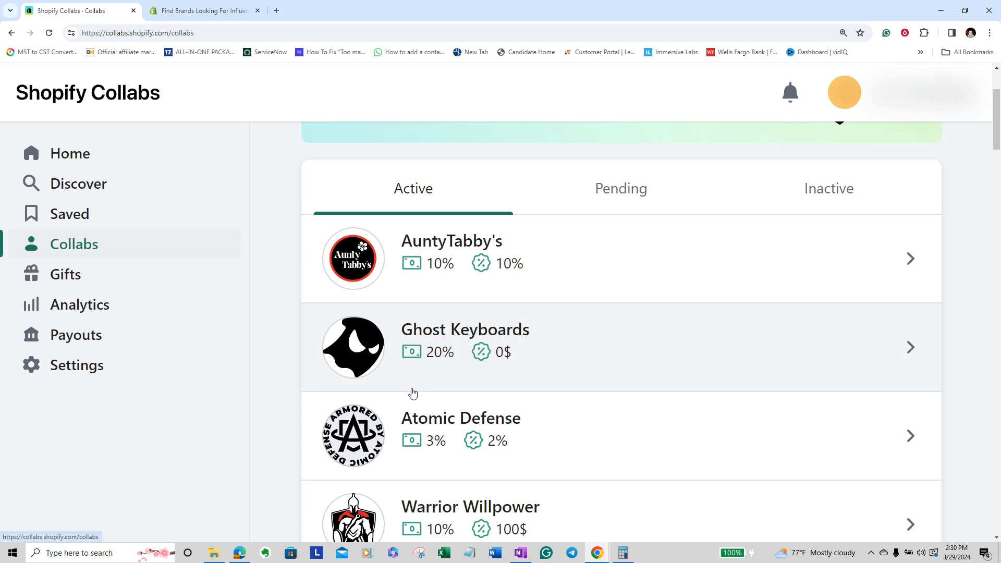
mouse_move(412, 268)
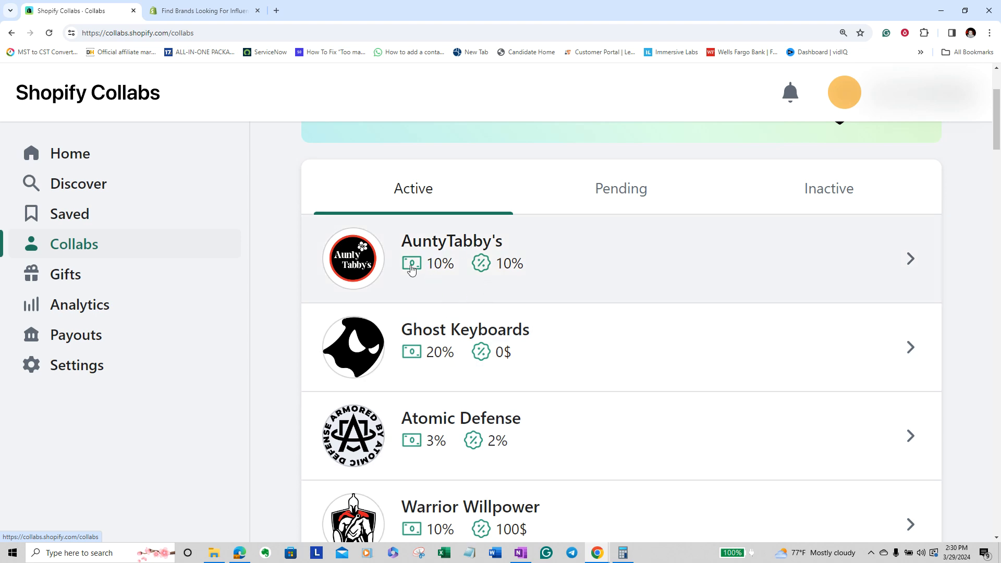
mouse_move(482, 363)
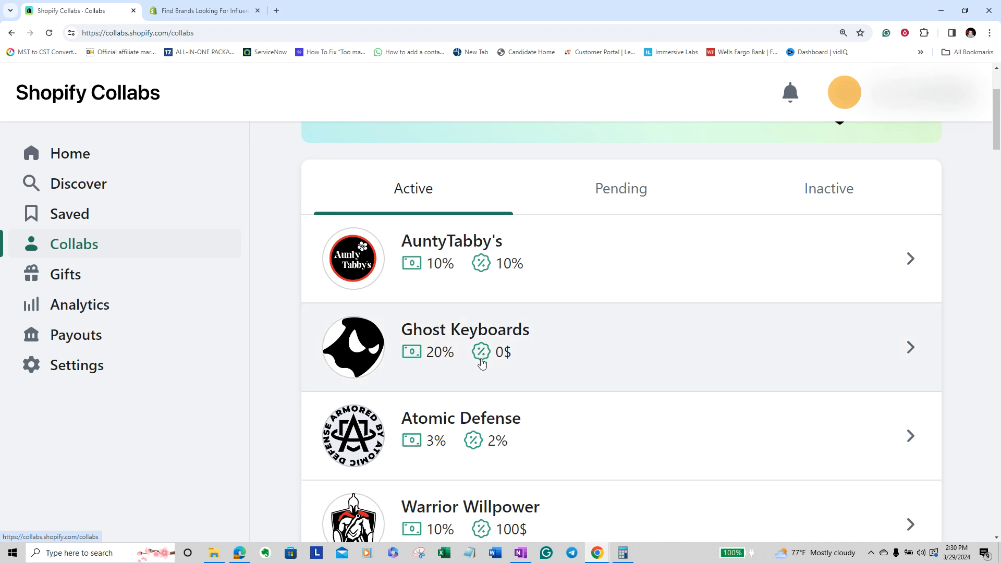
mouse_move(482, 350)
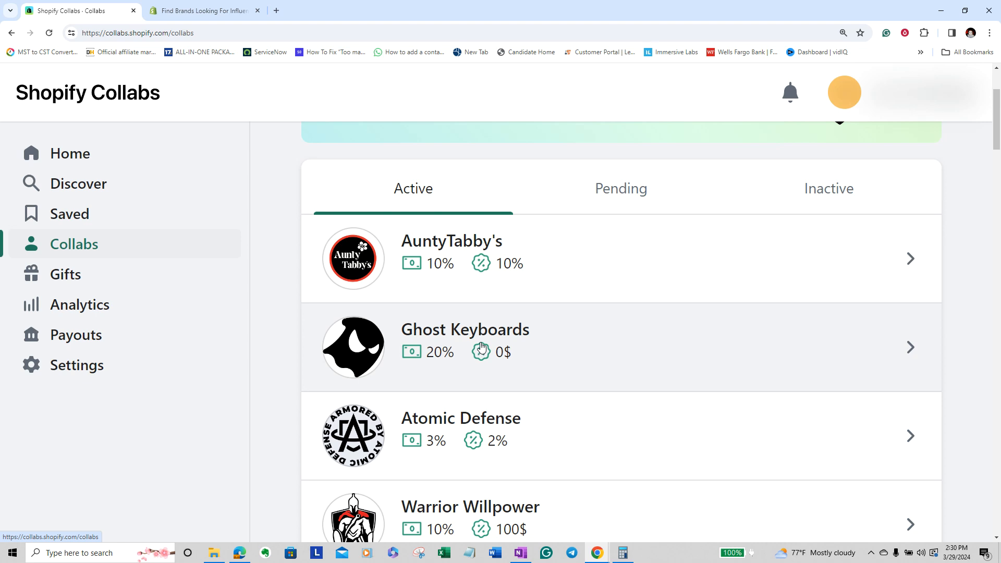
mouse_move(459, 406)
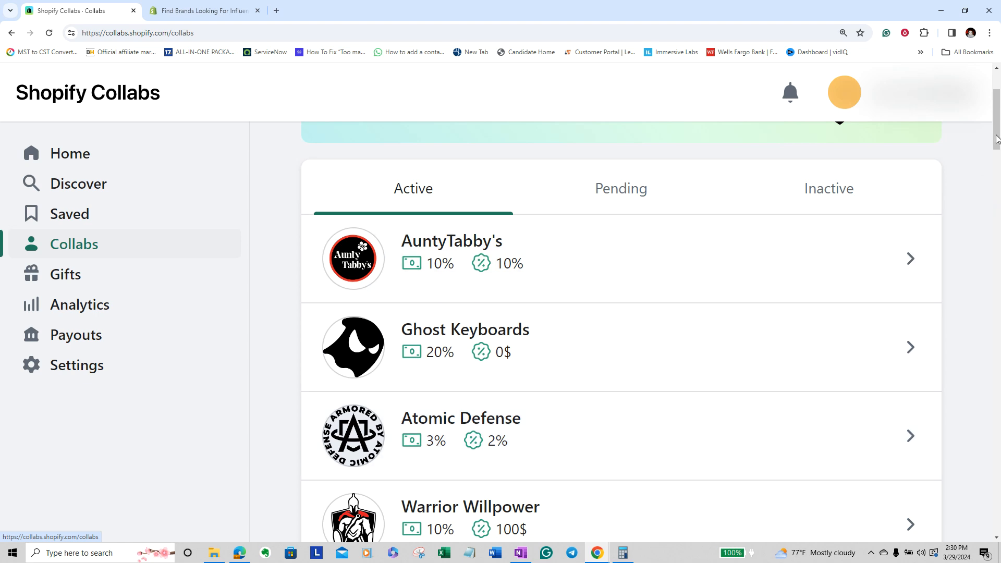
scroll(down, 3)
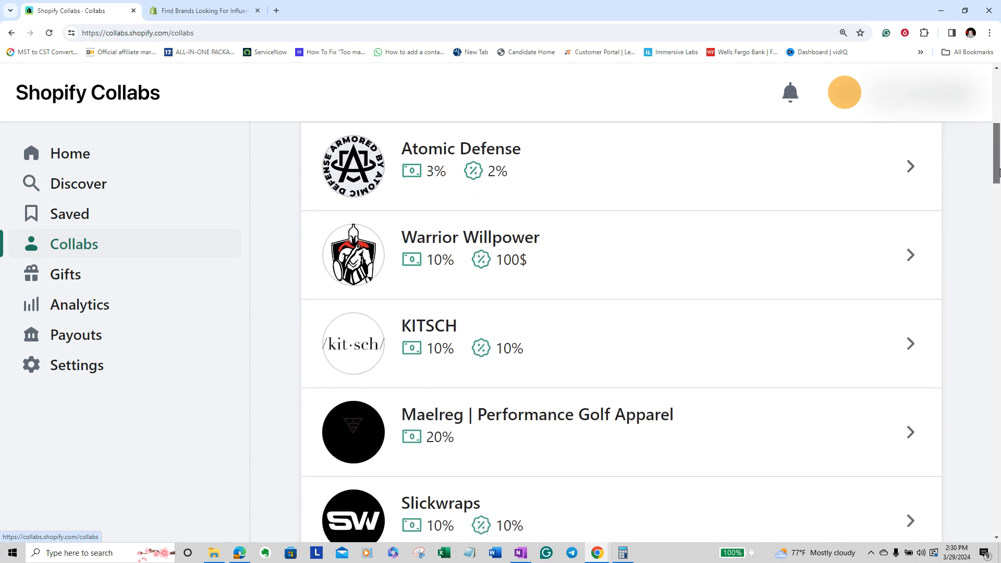
scroll(down, 3)
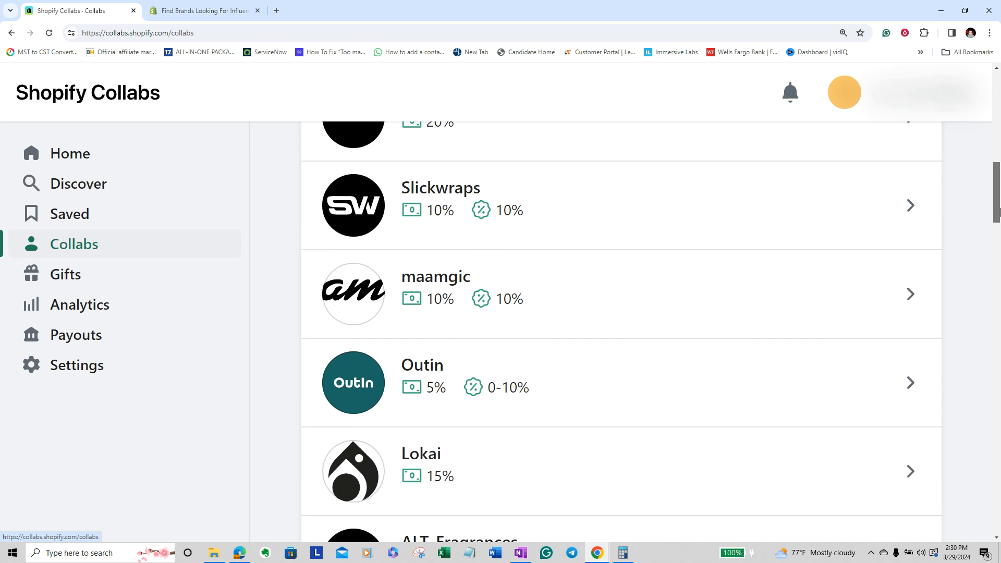
scroll(down, 3)
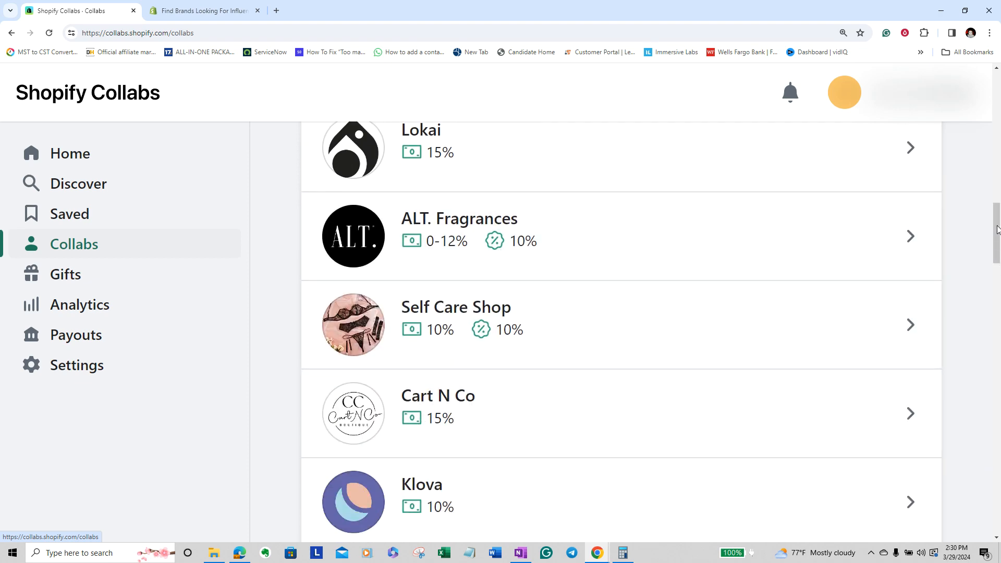
scroll(up, 3)
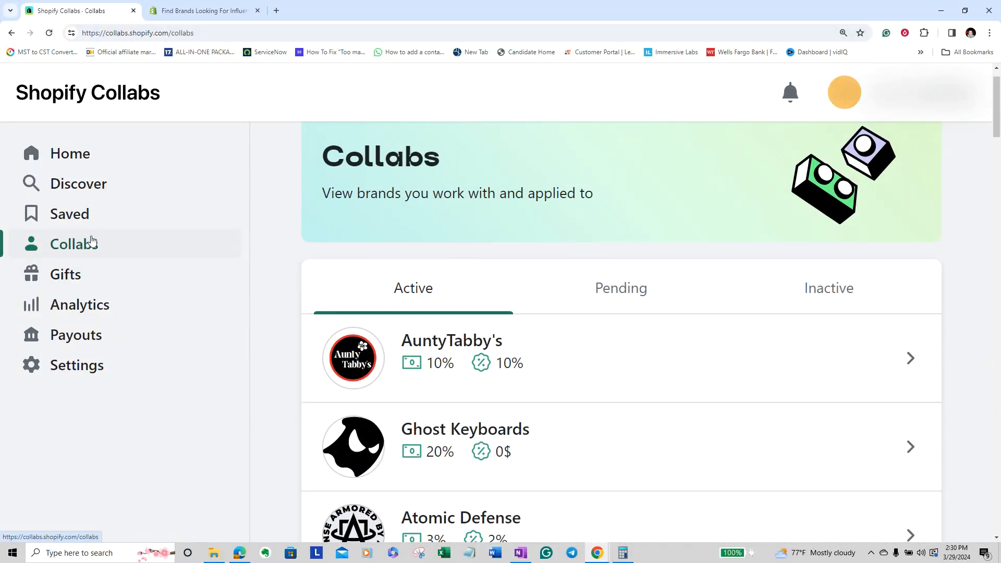
mouse_move(64, 274)
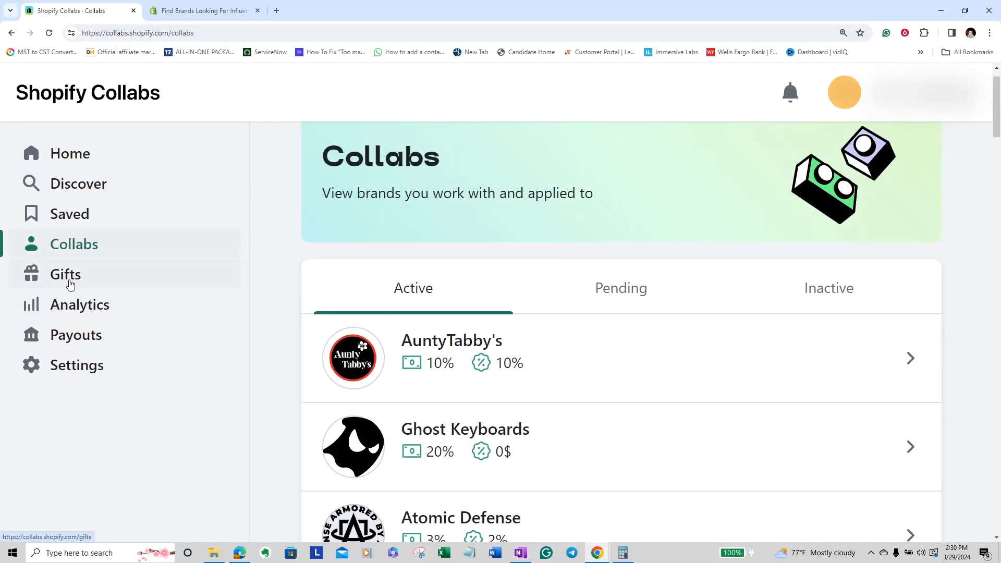
click(65, 274)
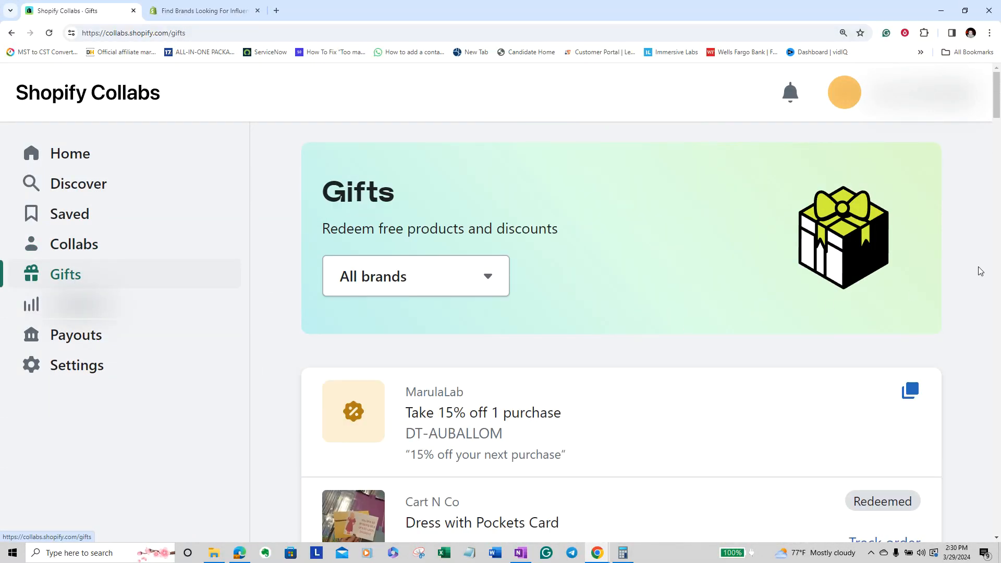
scroll(down, 3)
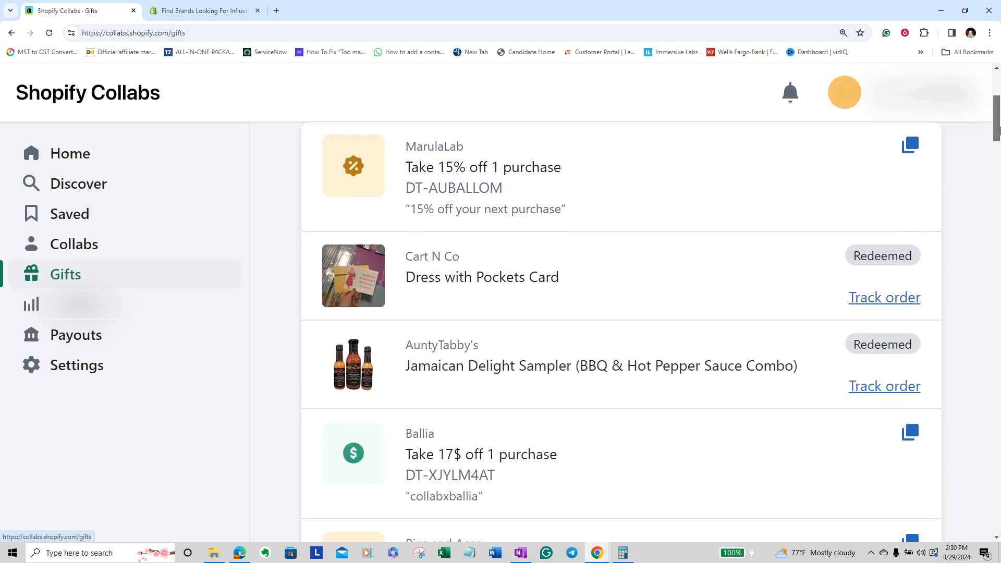
scroll(down, 3)
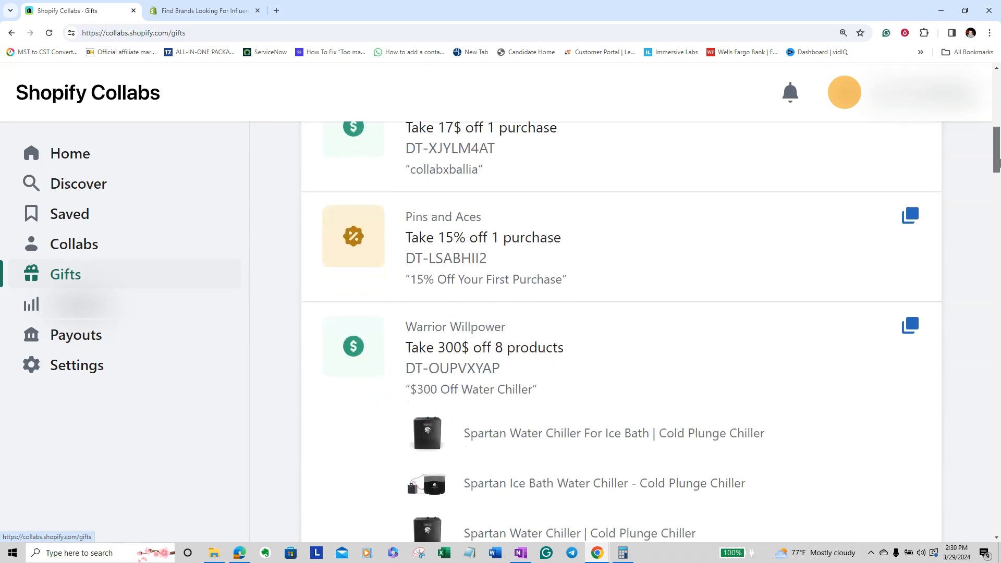
scroll(up, 3)
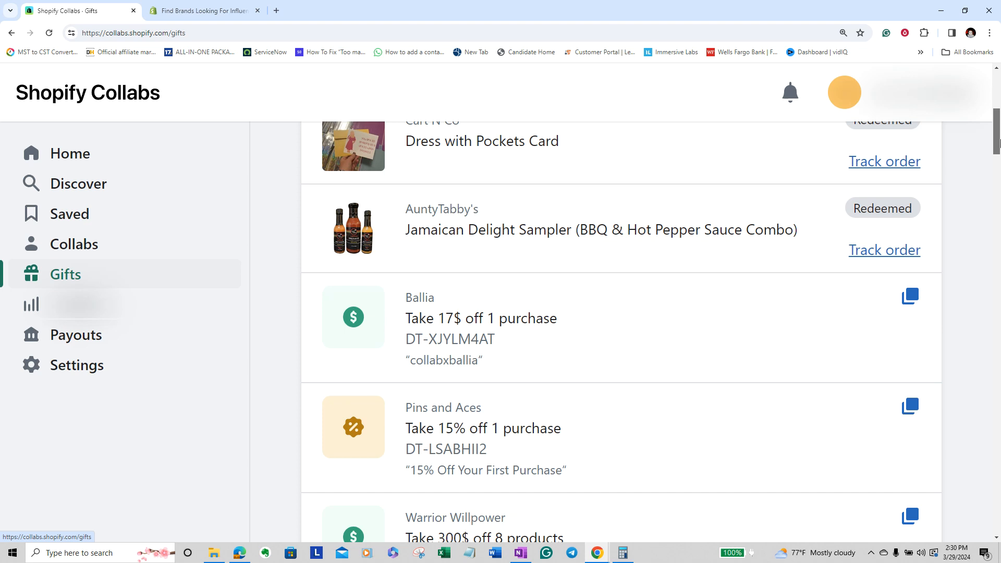
scroll(up, 3)
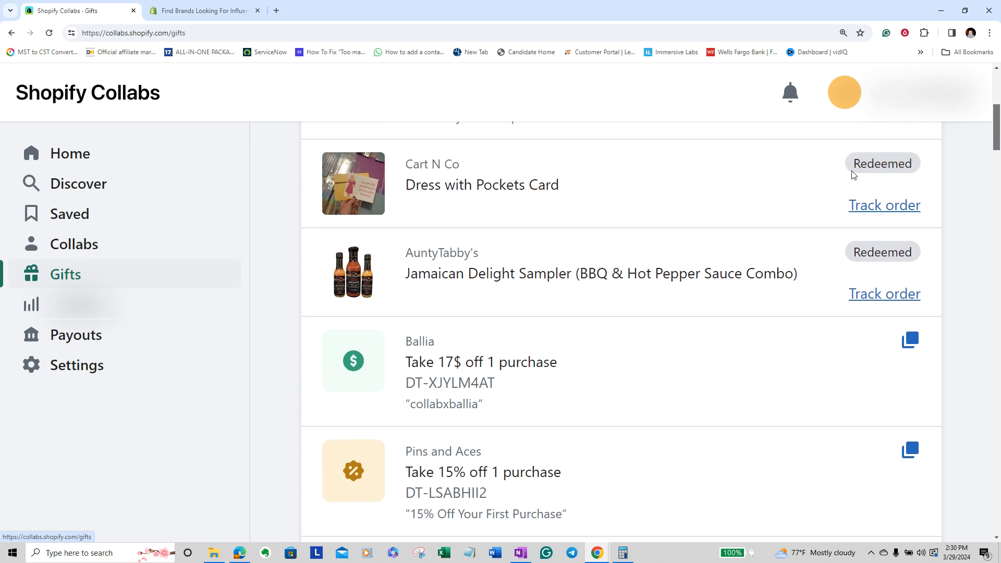
mouse_move(882, 178)
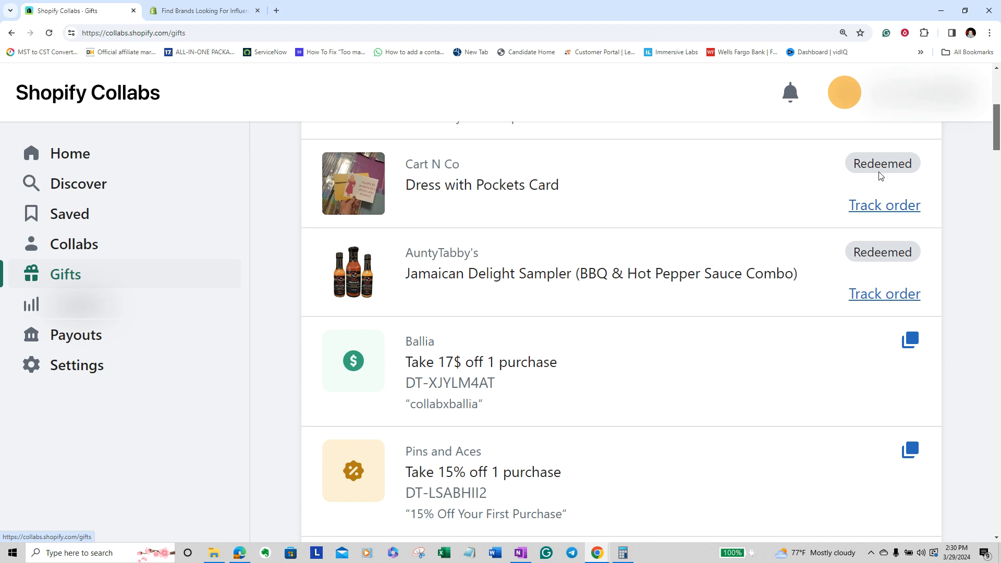
mouse_move(932, 153)
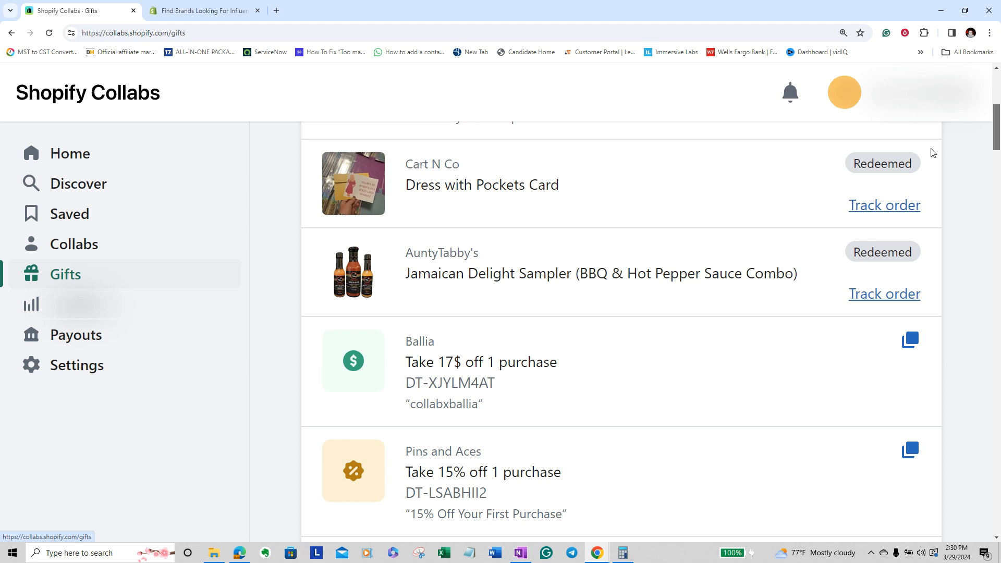
scroll(down, 3)
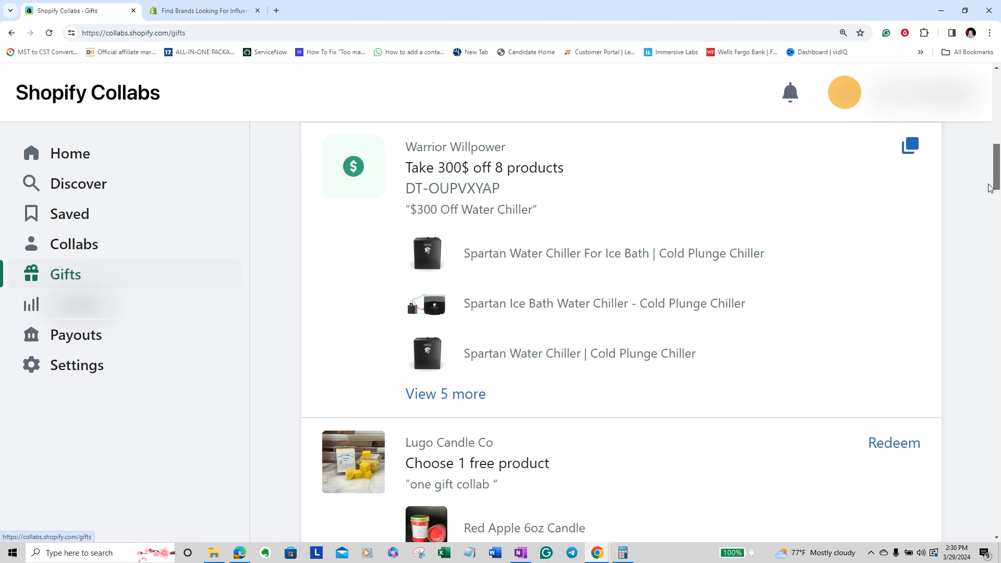
scroll(down, 3)
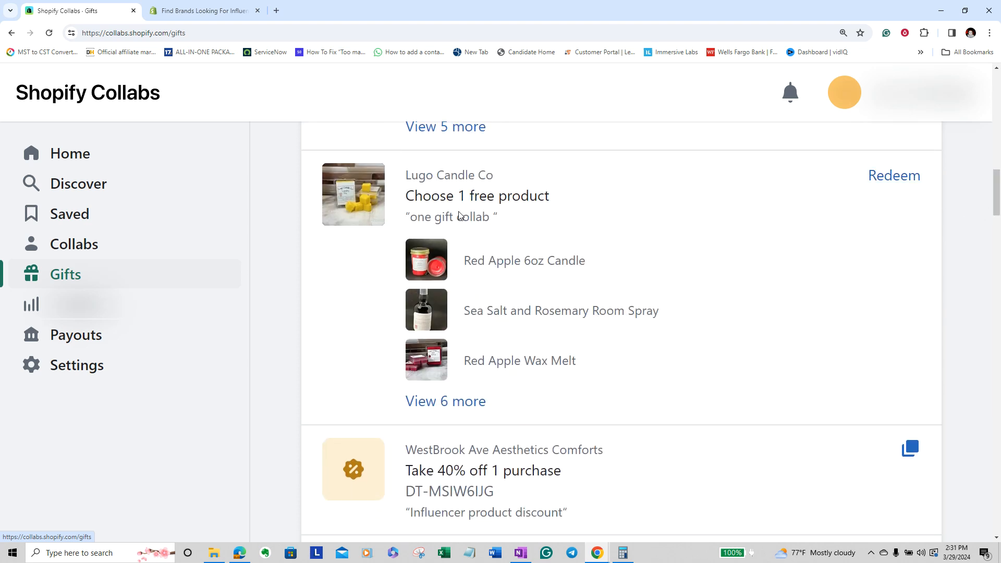
scroll(down, 3)
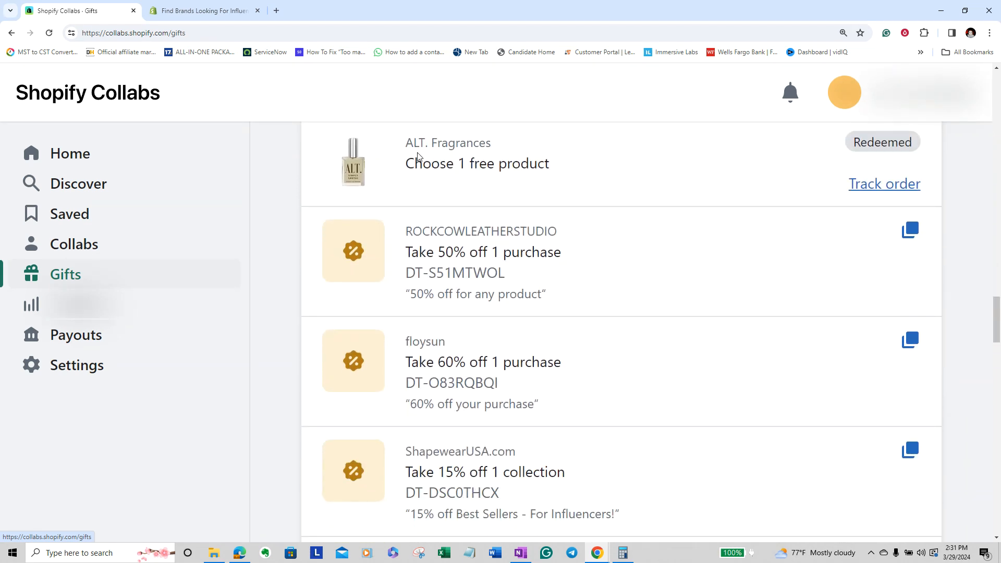
scroll(down, 3)
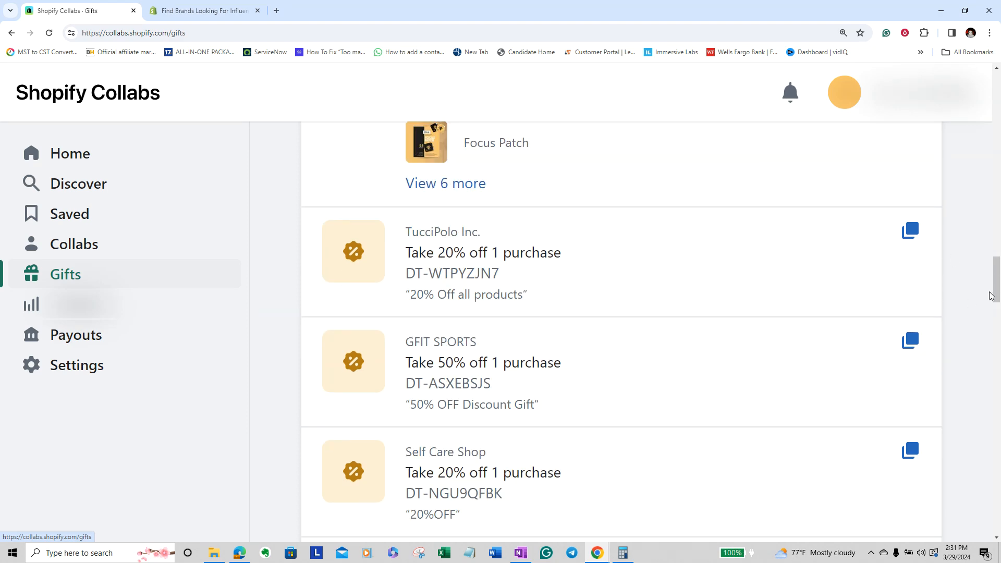
scroll(down, 3)
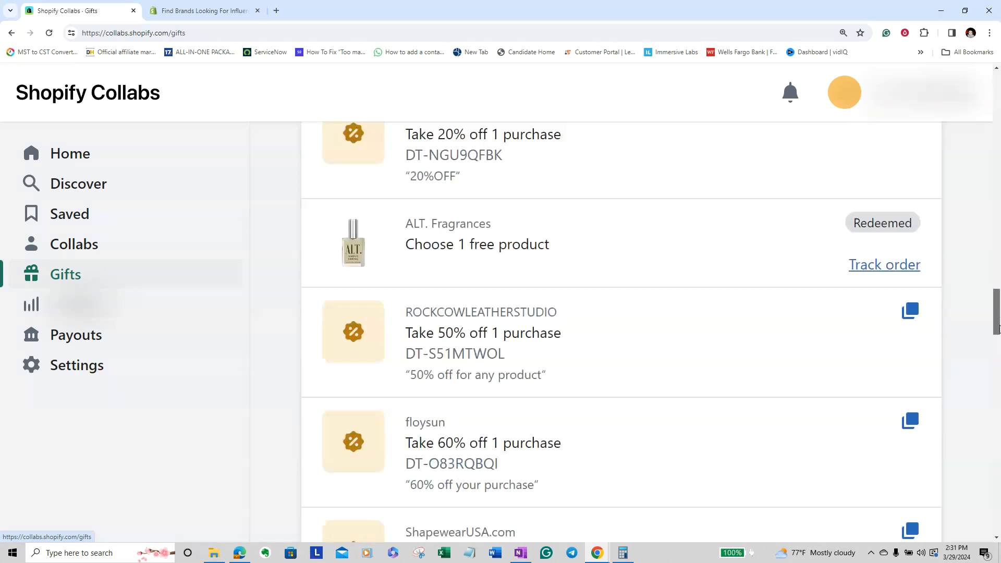
scroll(down, 3)
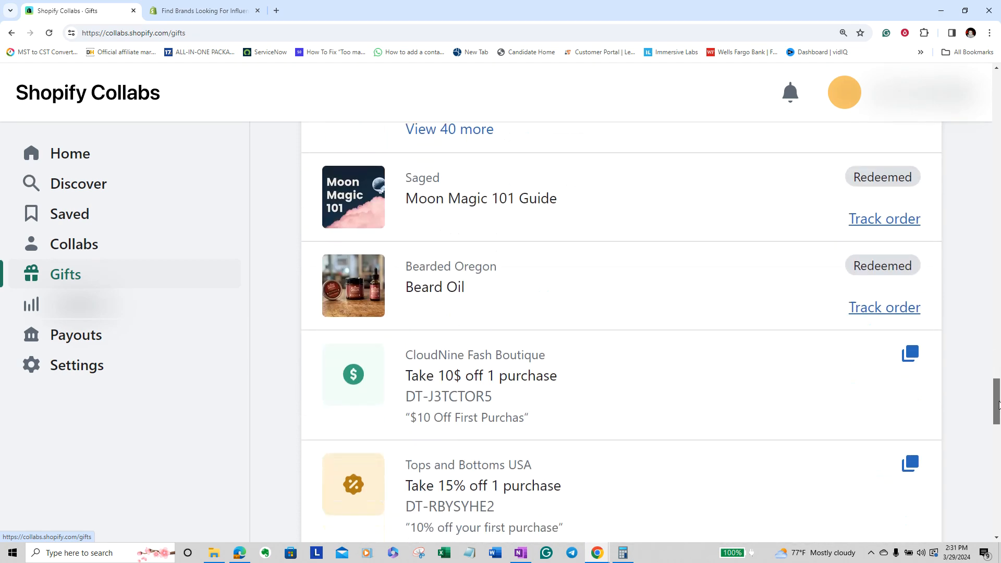
scroll(down, 3)
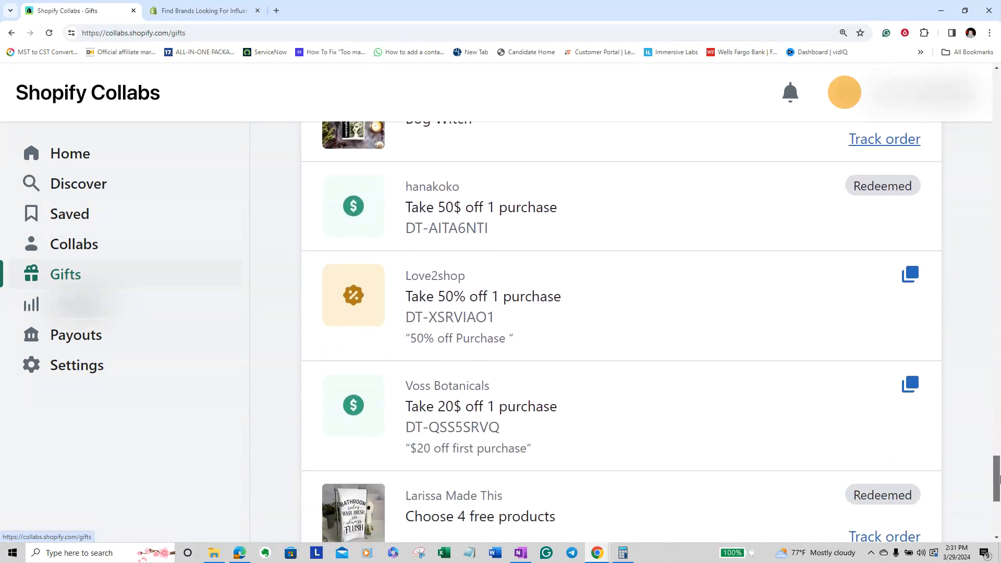
scroll(down, 3)
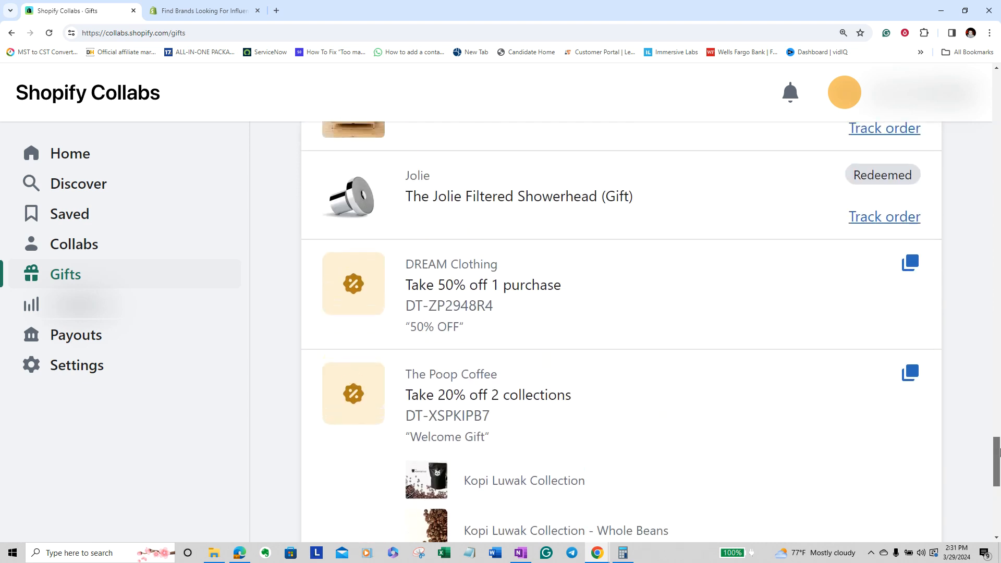
scroll(down, 3)
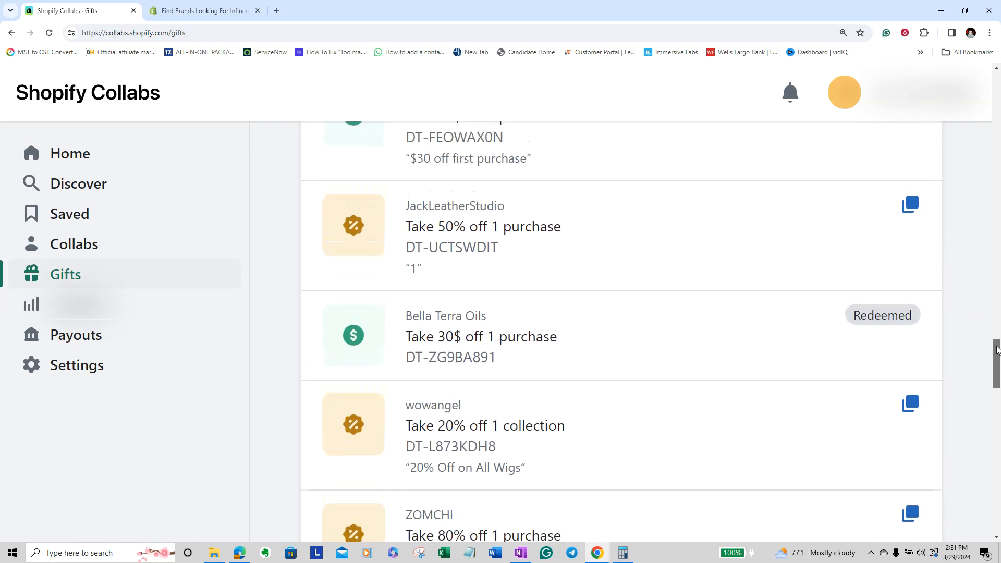
scroll(down, 3)
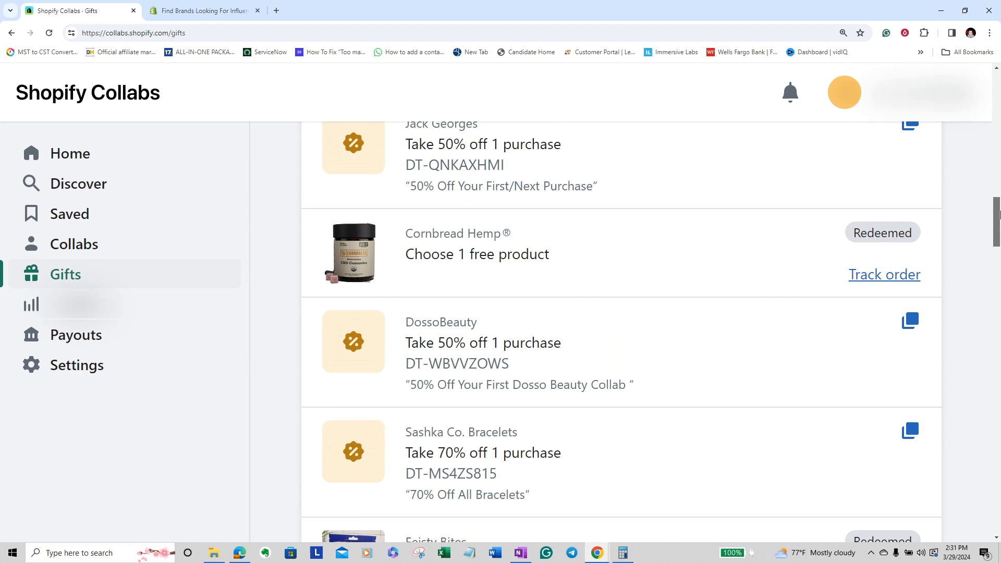
scroll(down, 3)
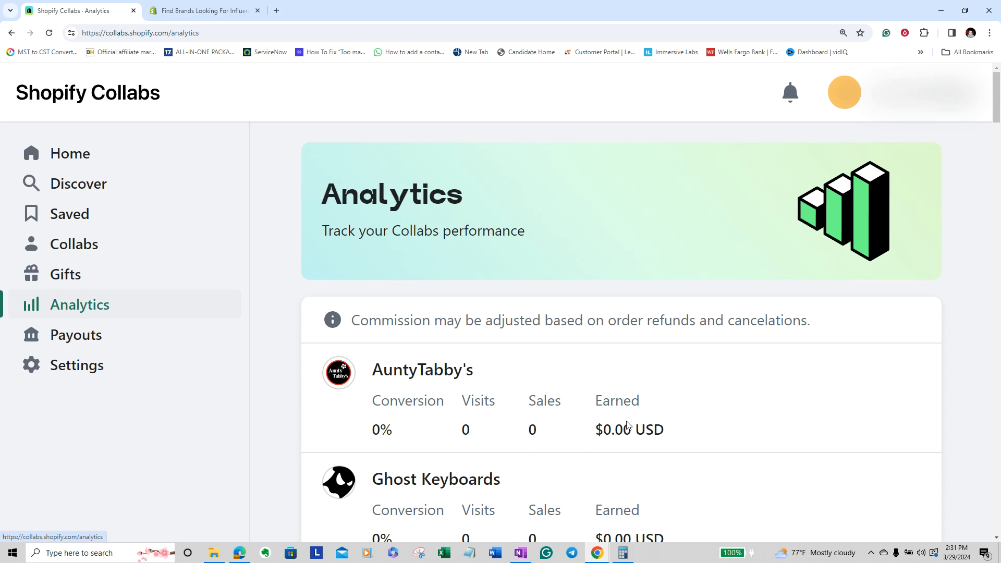
mouse_move(604, 426)
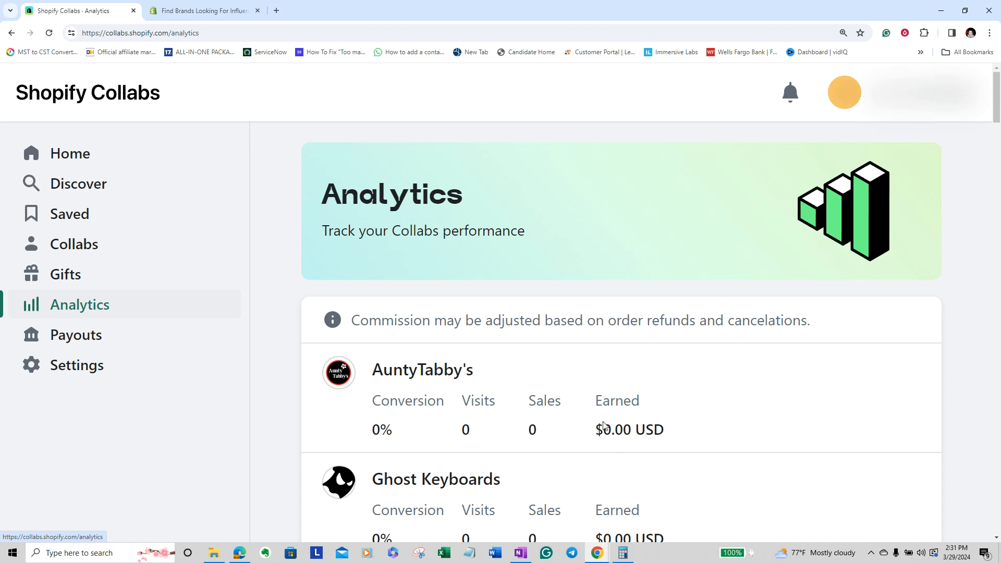
mouse_move(523, 438)
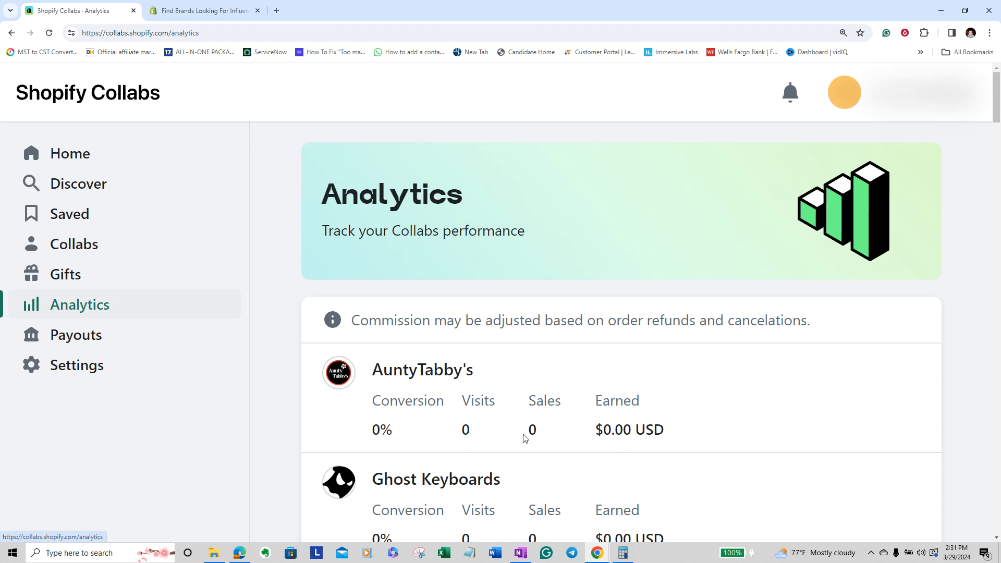
mouse_move(801, 406)
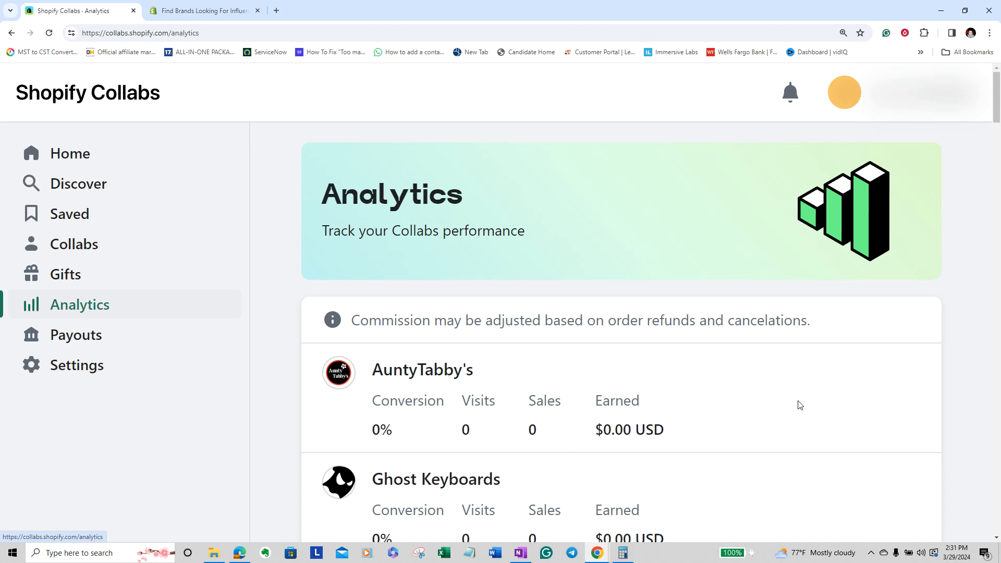
Go to the Payouts page reporting no commission earned yet.
click(76, 334)
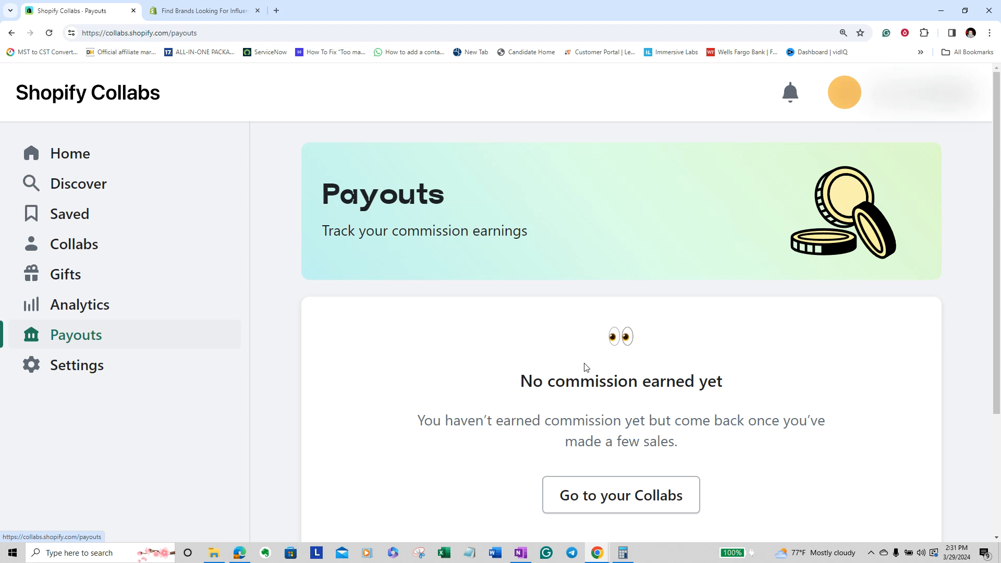
mouse_move(436, 352)
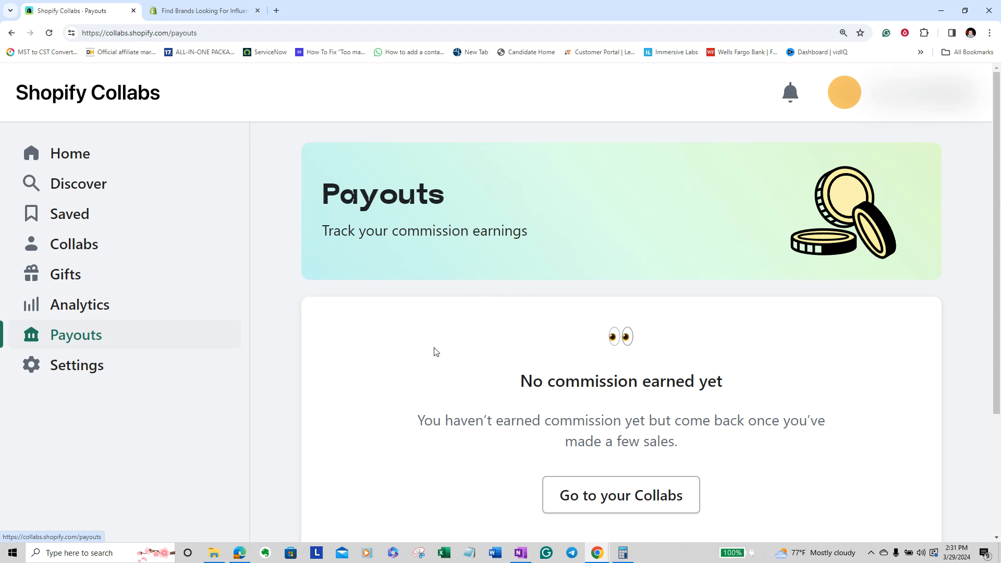
mouse_move(471, 237)
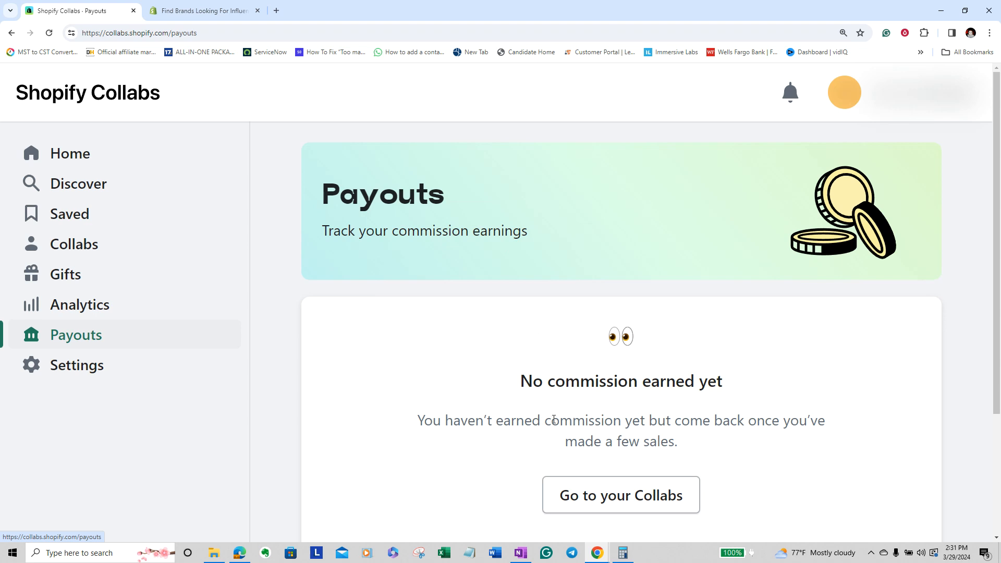
Go to the Settings page showing the profile details section.
click(76, 365)
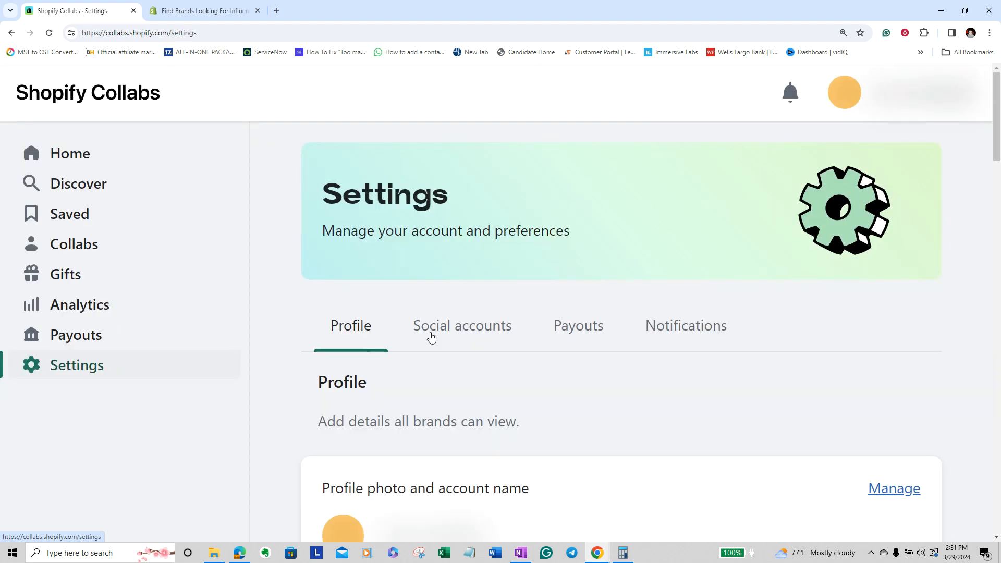
mouse_move(497, 348)
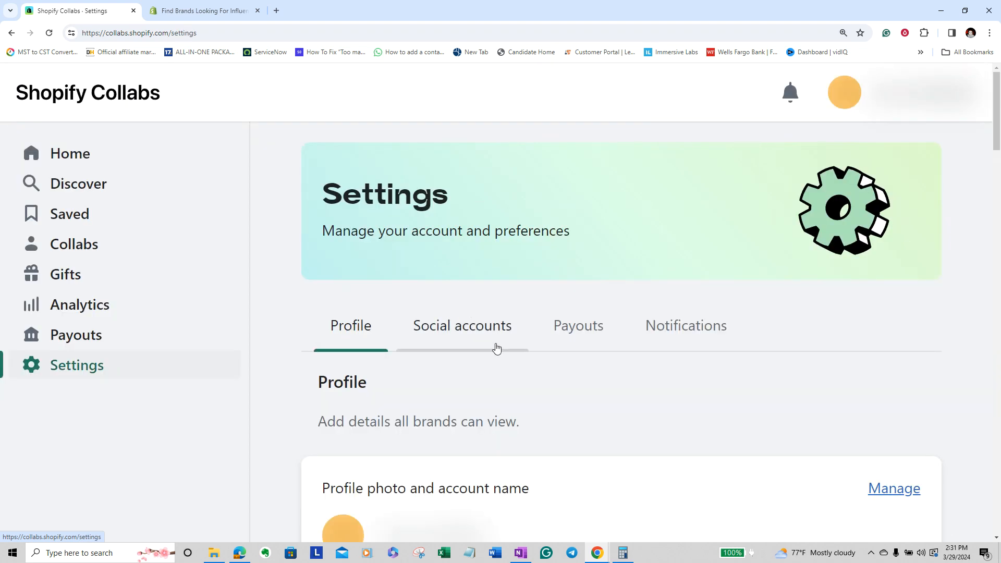
mouse_move(462, 338)
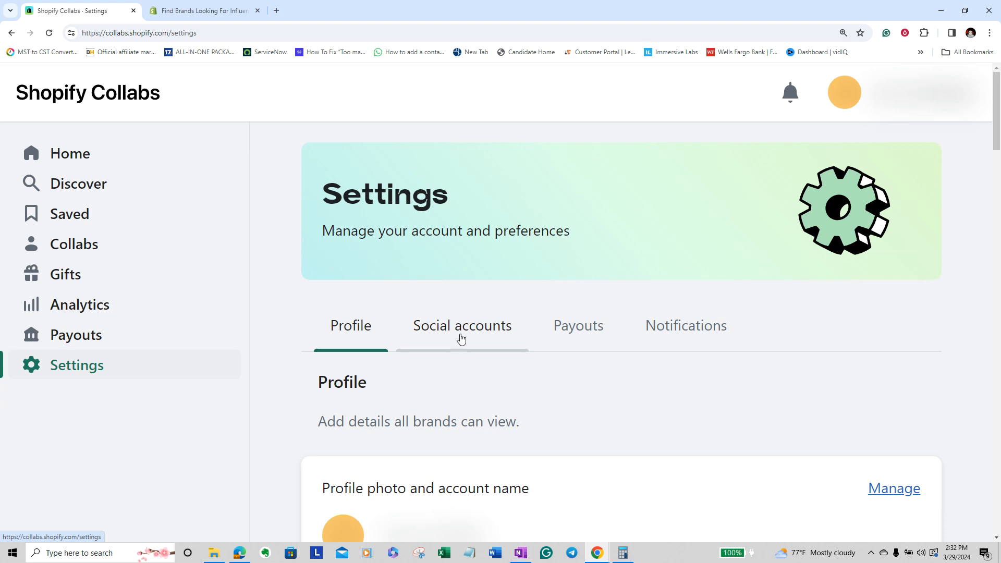
mouse_move(577, 340)
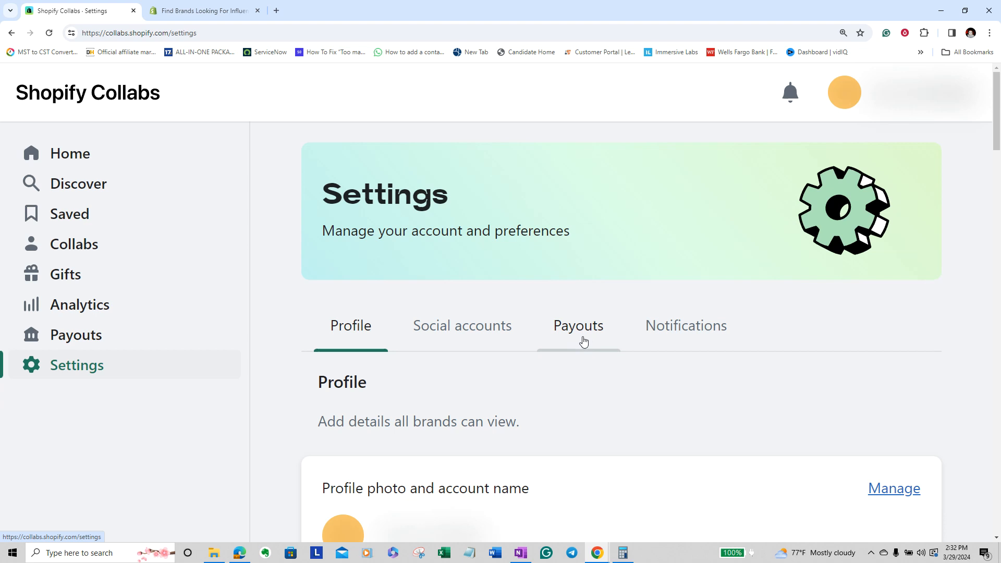
mouse_move(551, 405)
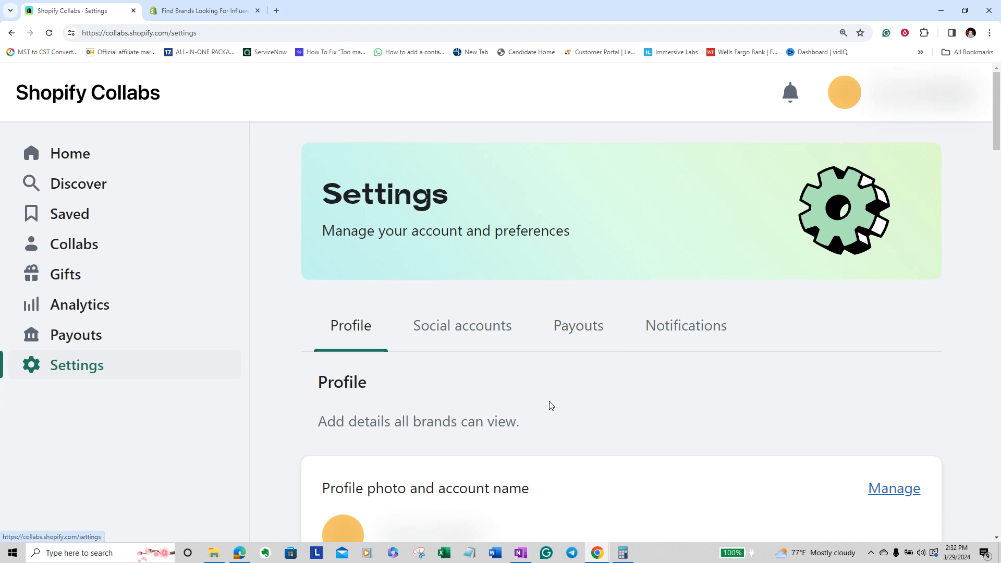
mouse_move(543, 416)
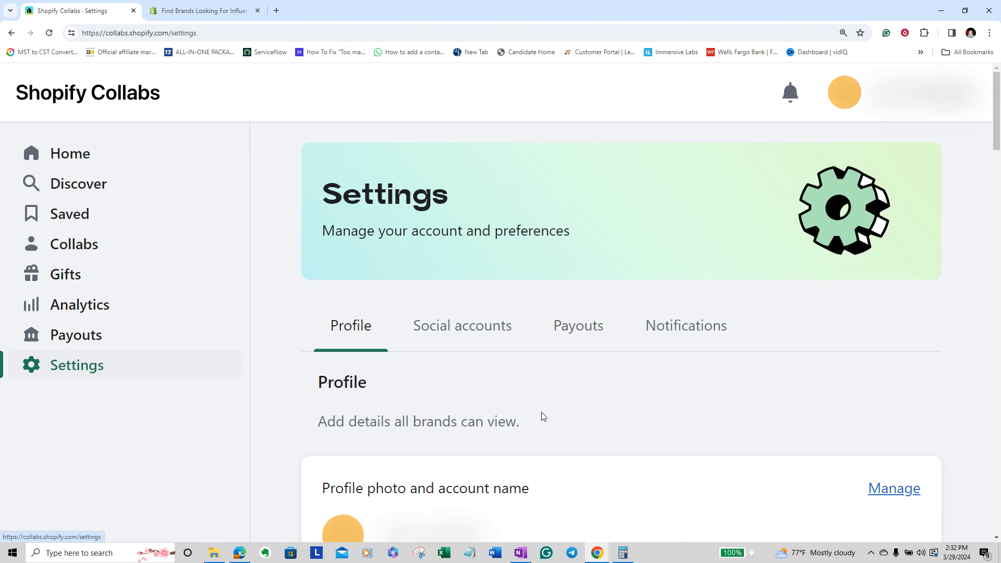
mouse_move(676, 352)
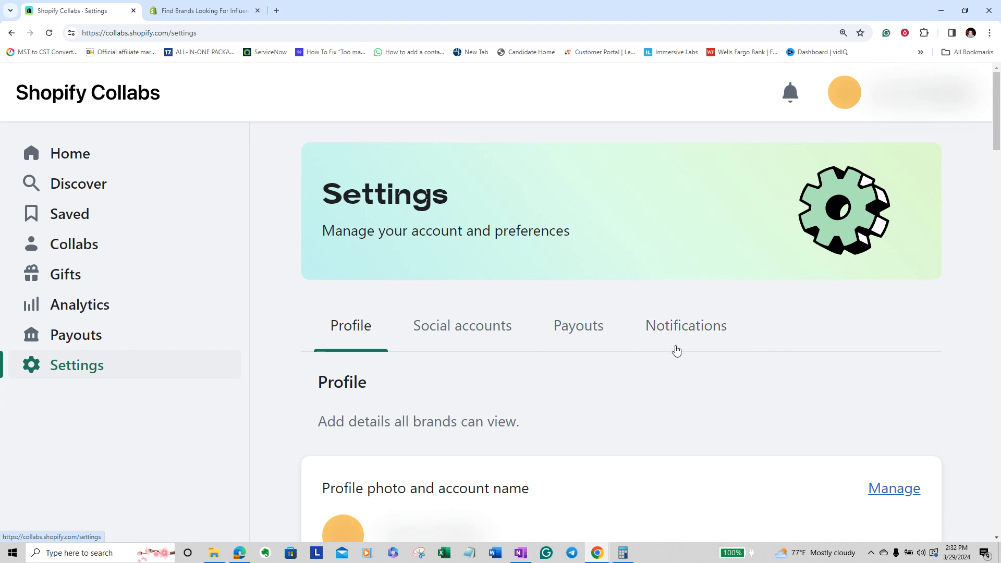
mouse_move(303, 90)
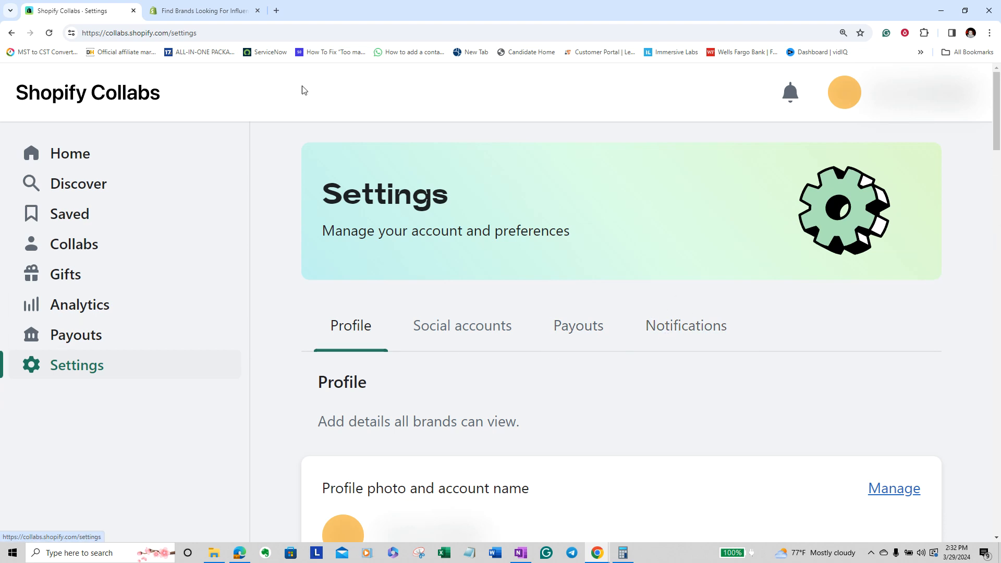
mouse_move(70, 155)
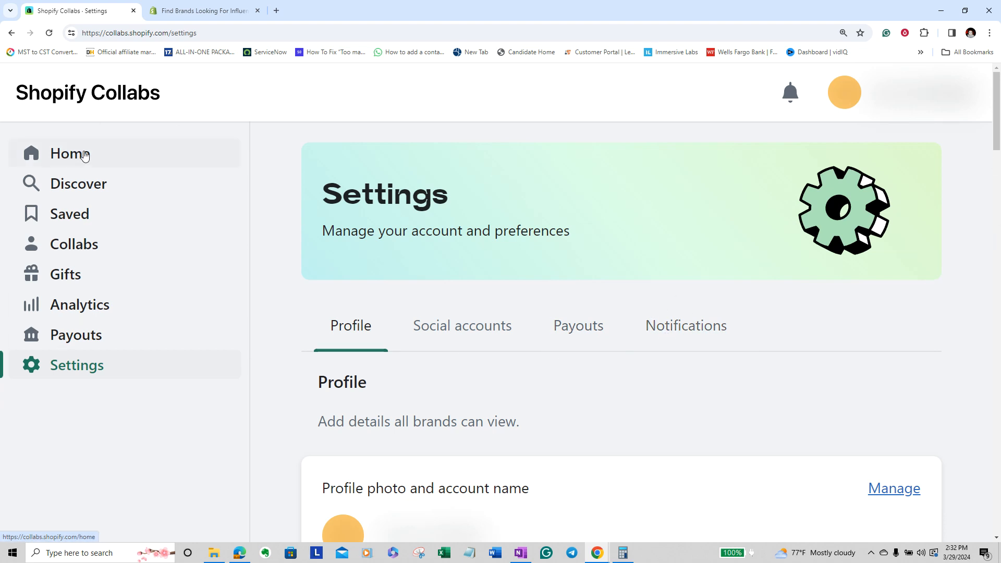
Return to the Home dashboard with the week's analytics and pending applications from Sweet Apricity and The Belt Cocktail Company.
click(70, 154)
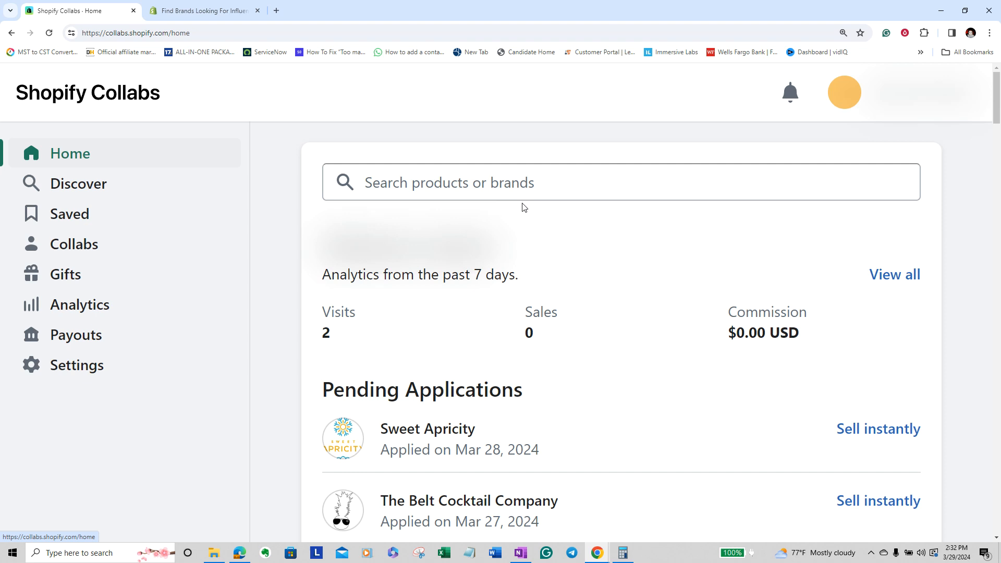
mouse_move(813, 98)
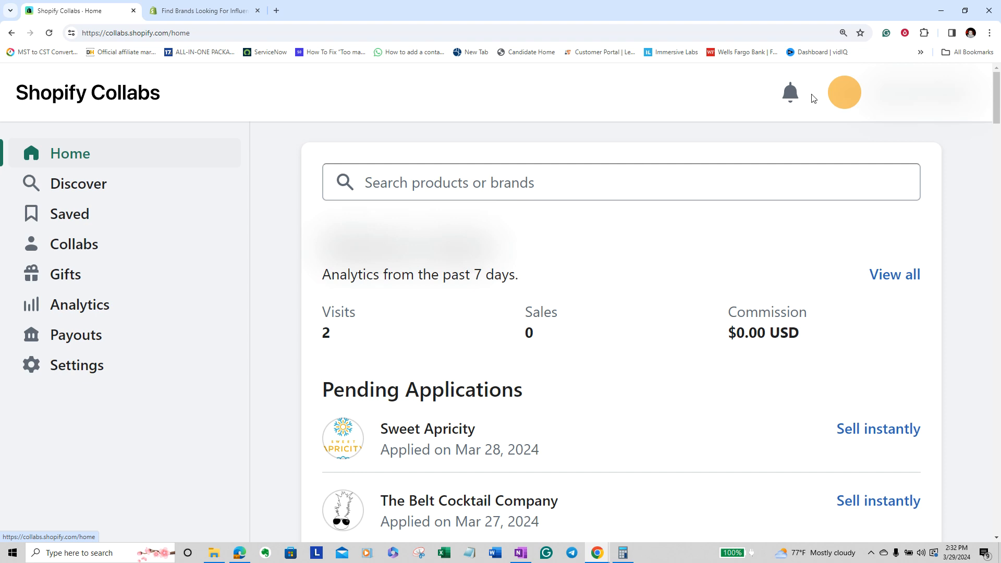
mouse_move(904, 34)
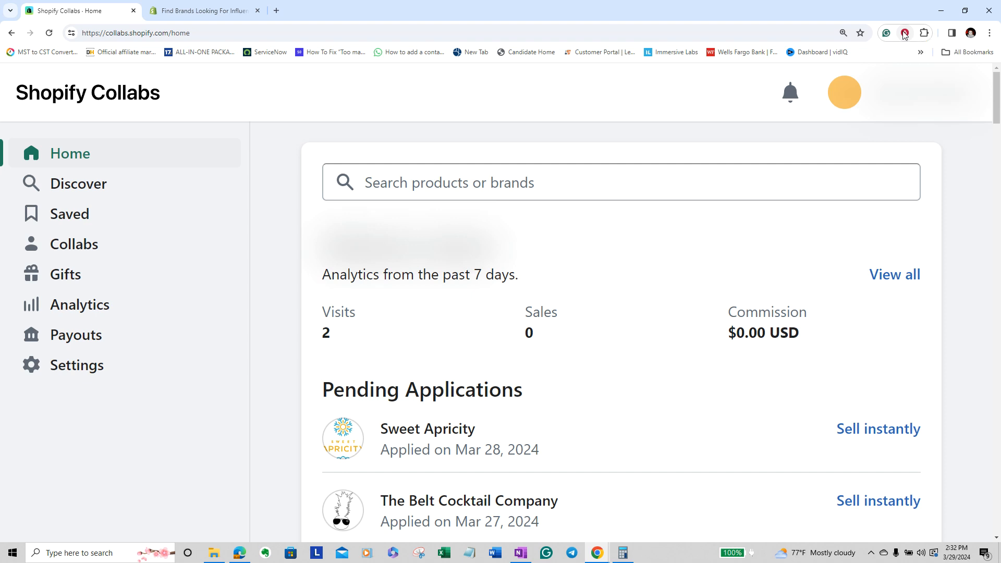
mouse_move(904, 33)
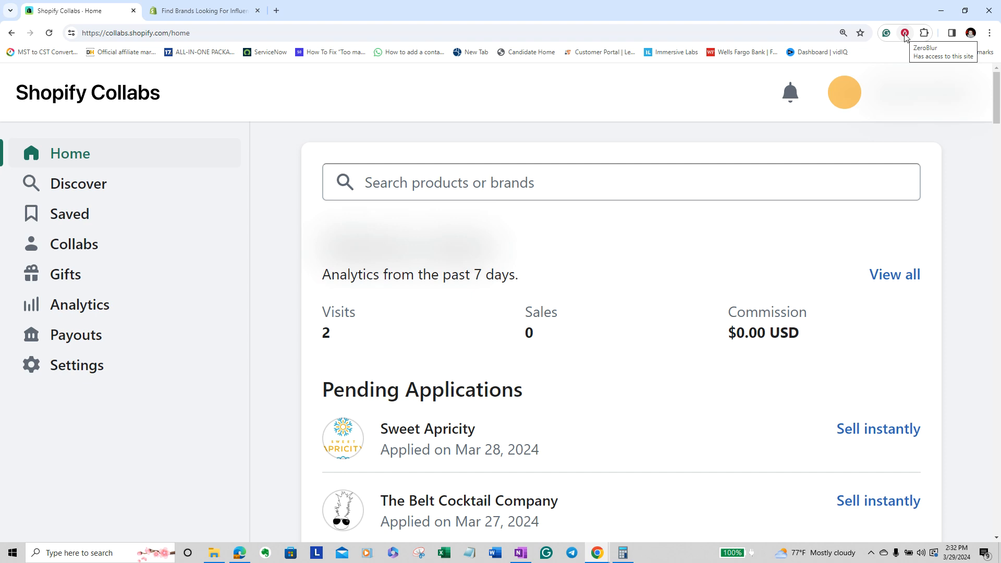
mouse_move(229, 138)
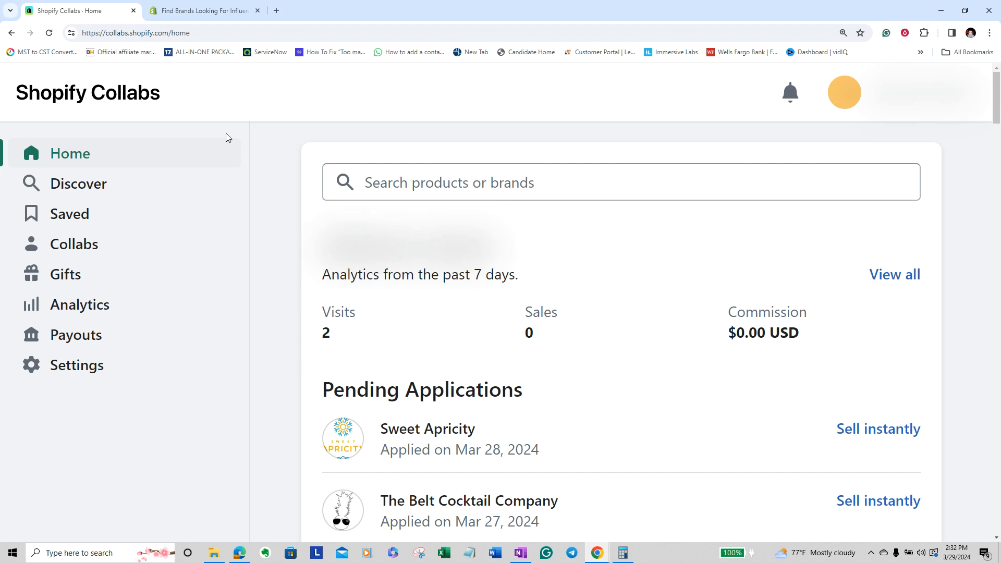
mouse_move(285, 232)
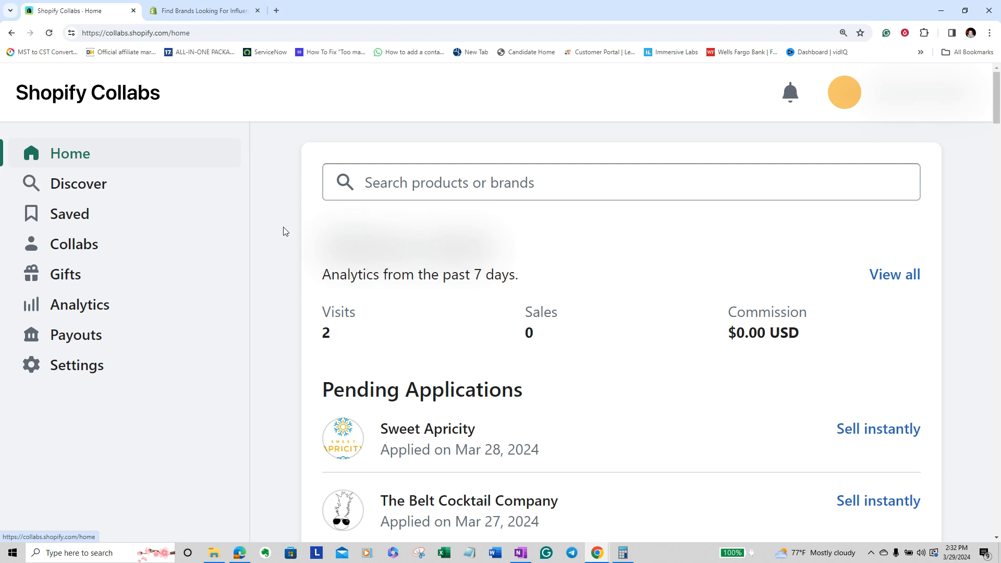